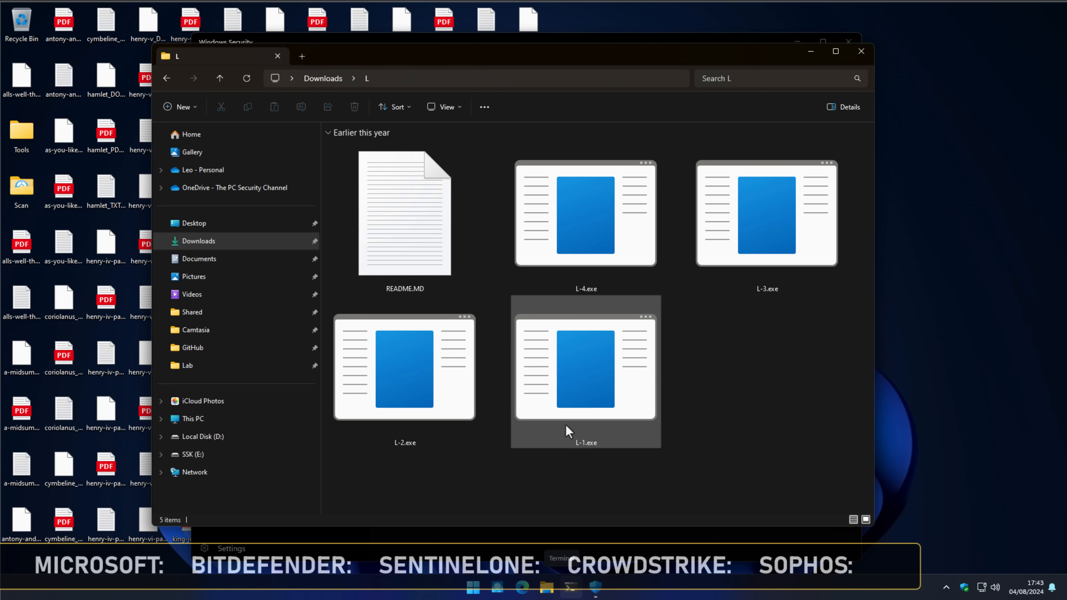
Select the L-1.exe sample in Downloads\L and close File Explorer to reveal Windows Security.
{"action": "left_click", "coordinate": [767, 213]}
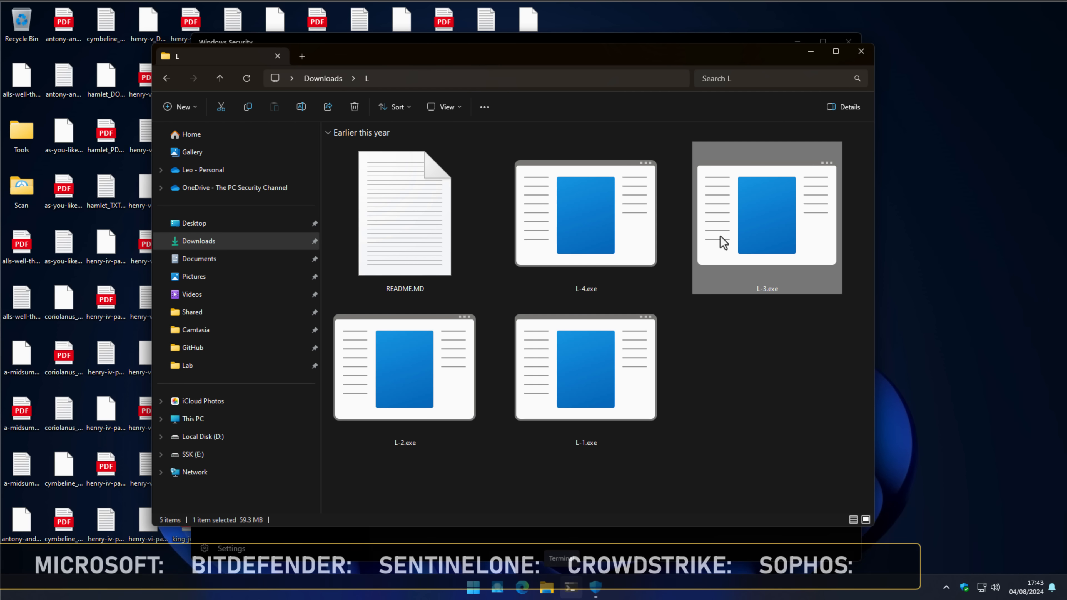
{"action": "left_click", "coordinate": [627, 473]}
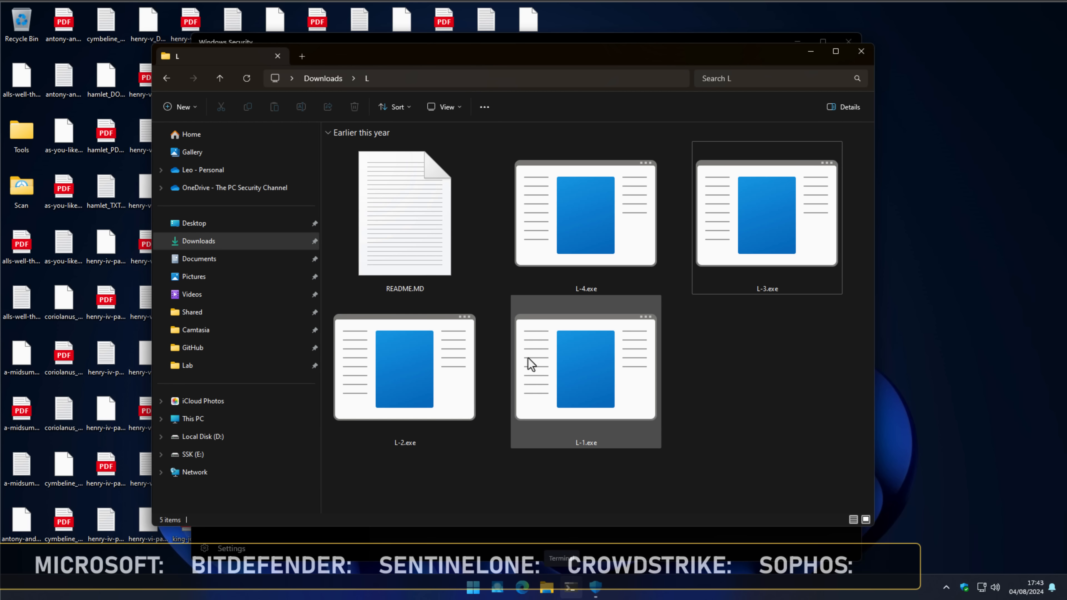
{"action": "left_click", "coordinate": [404, 370]}
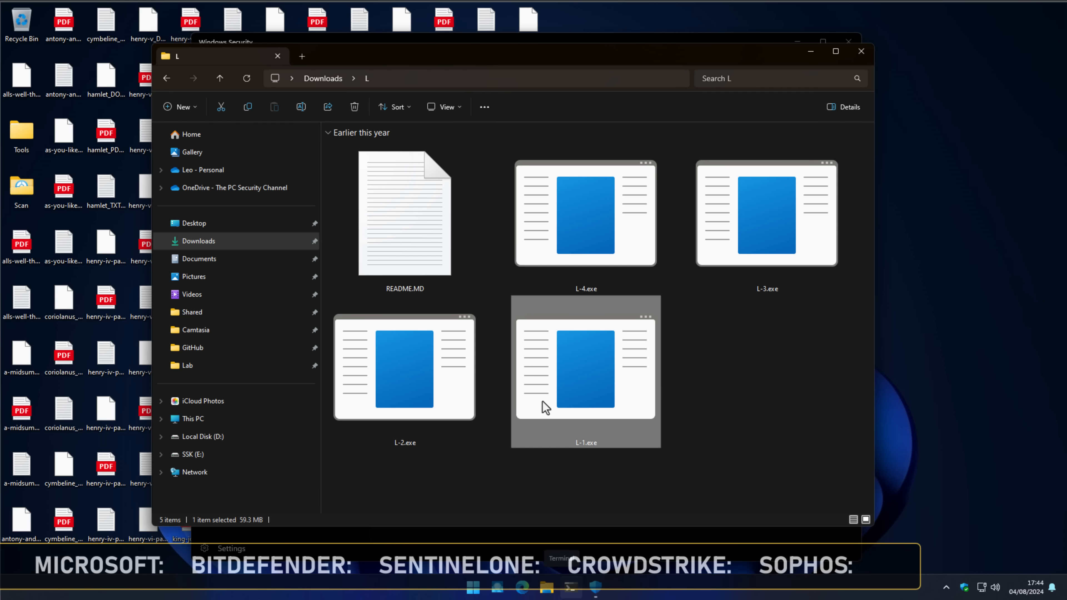
{"action": "mouse_move", "coordinate": [82, 83]}
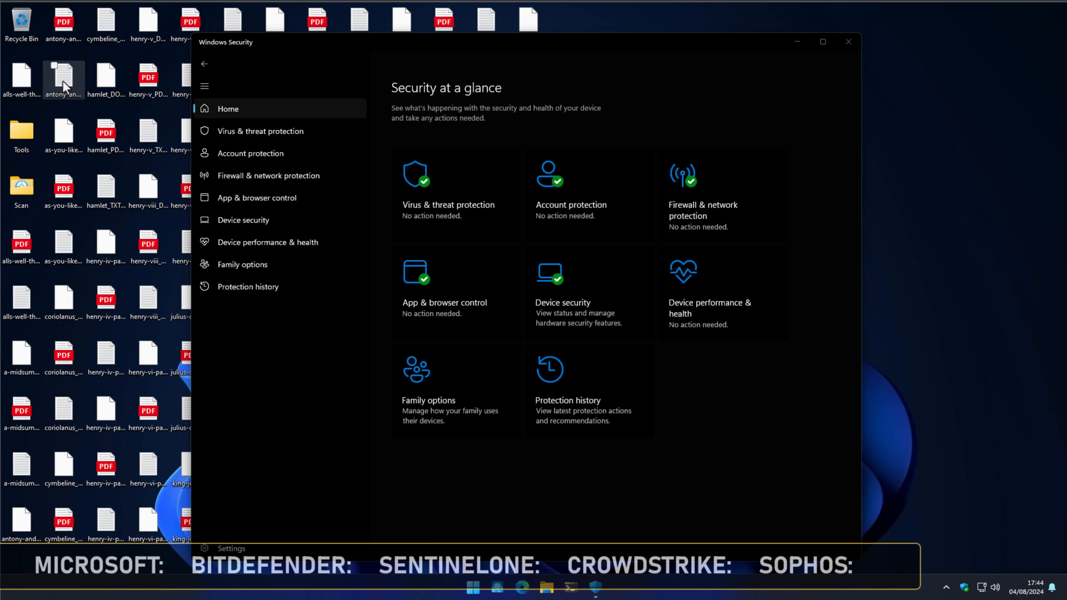
Confirm the Shakespeare text and PDF files read normally, then view Virus & threat protection reporting no threats.
{"action": "double_click", "coordinate": [63, 78]}
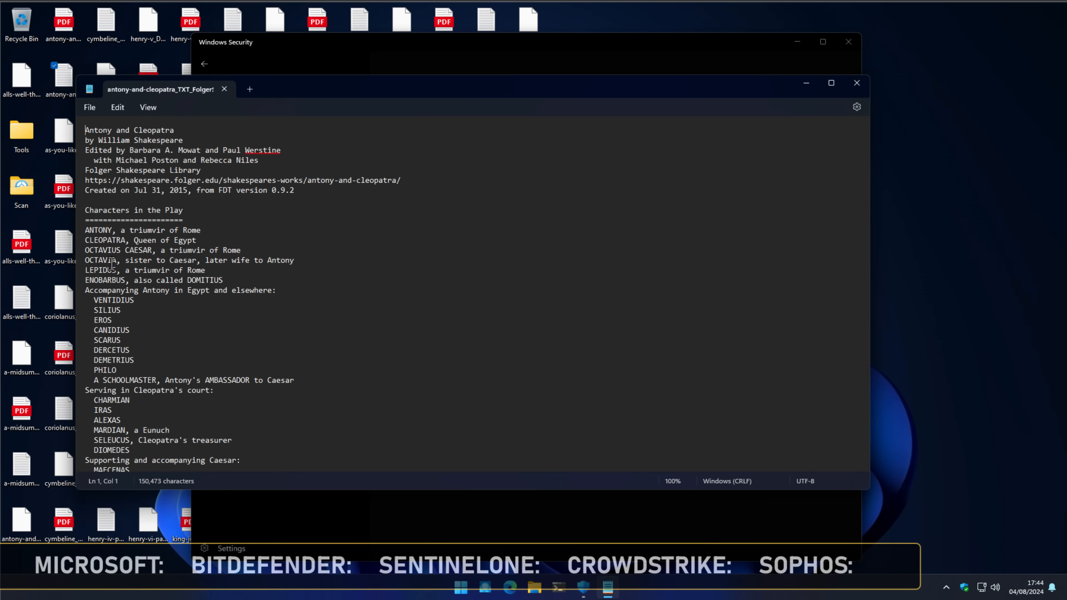
{"action": "mouse_move", "coordinate": [238, 264]}
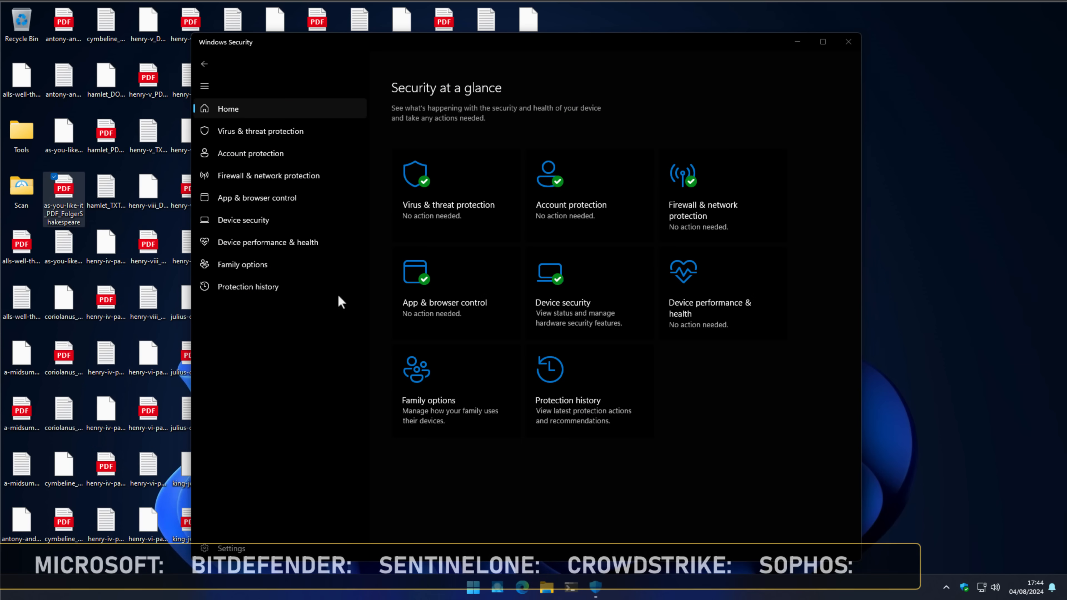
{"action": "double_click", "coordinate": [63, 187]}
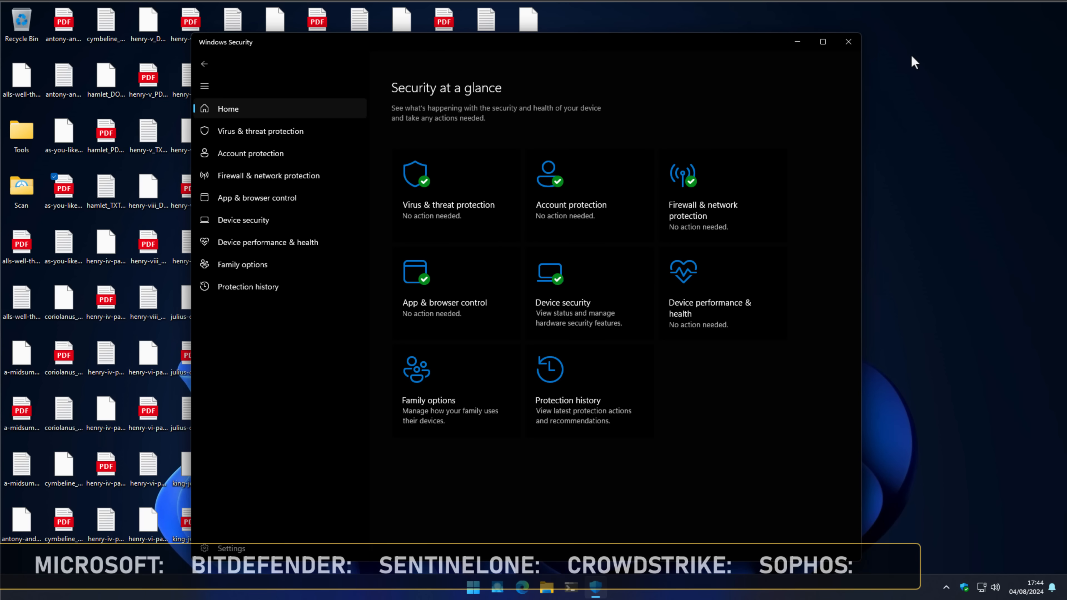
{"action": "mouse_move", "coordinate": [440, 177]}
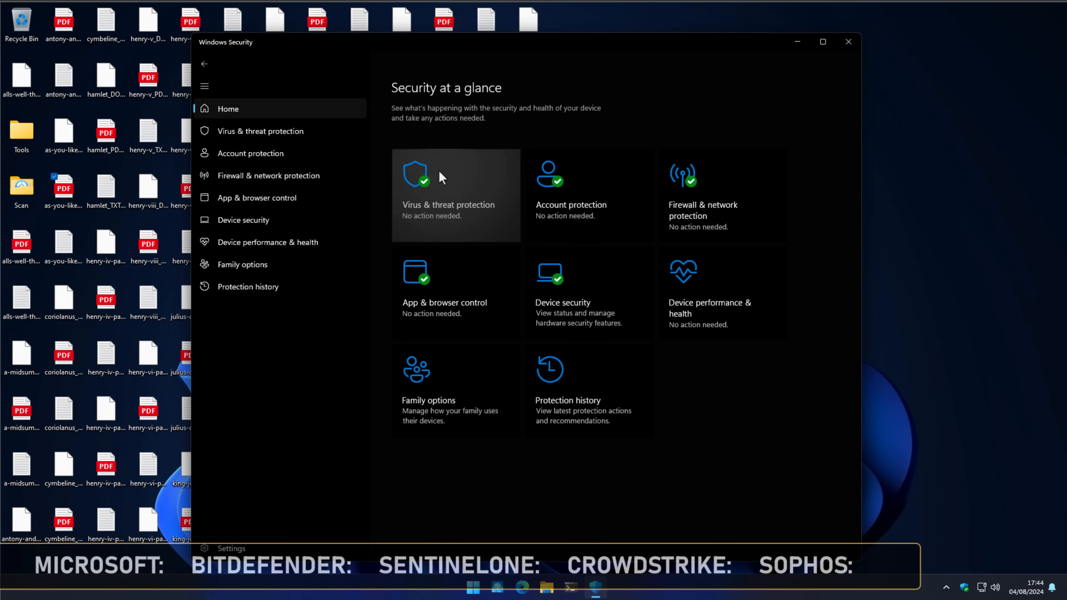
{"action": "mouse_move", "coordinate": [445, 197]}
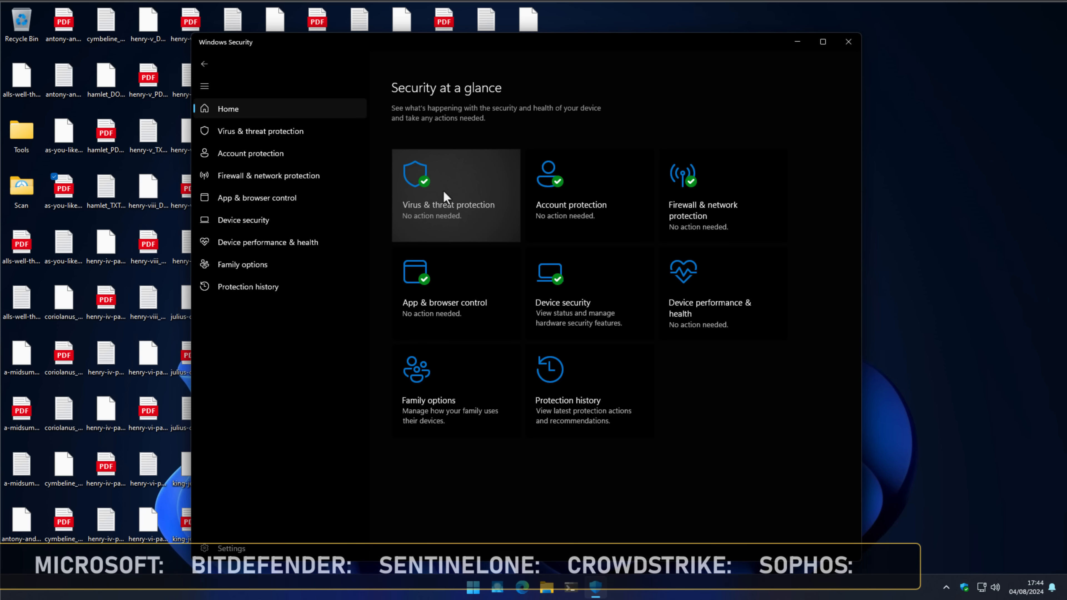
{"action": "left_click", "coordinate": [448, 195]}
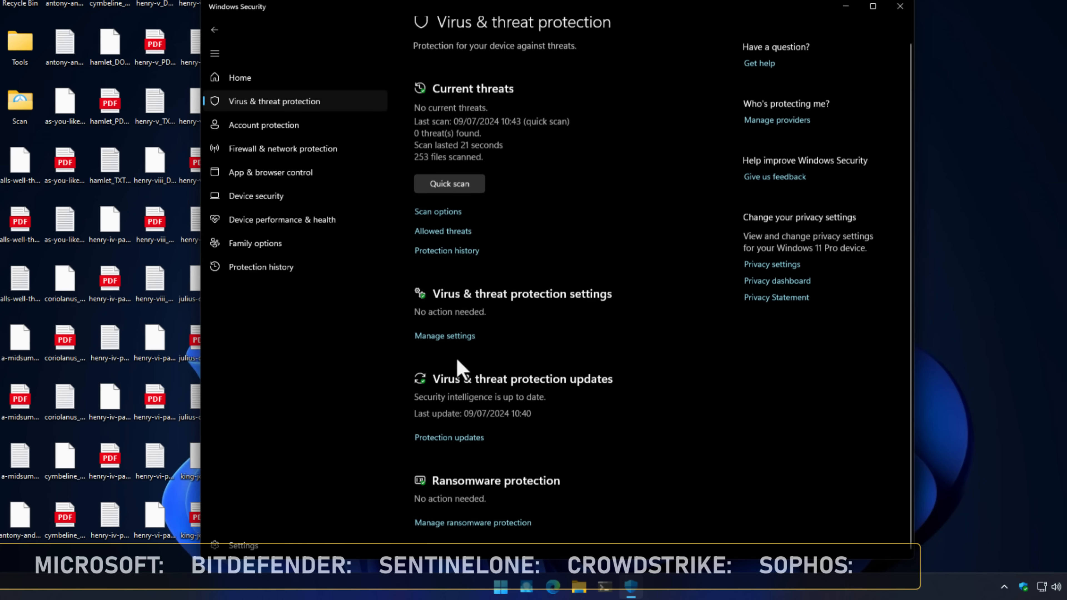
Confirm real-time, cloud-delivered and tamper protection are On under Manage settings, then close Windows Security.
{"action": "left_click", "coordinate": [445, 336]}
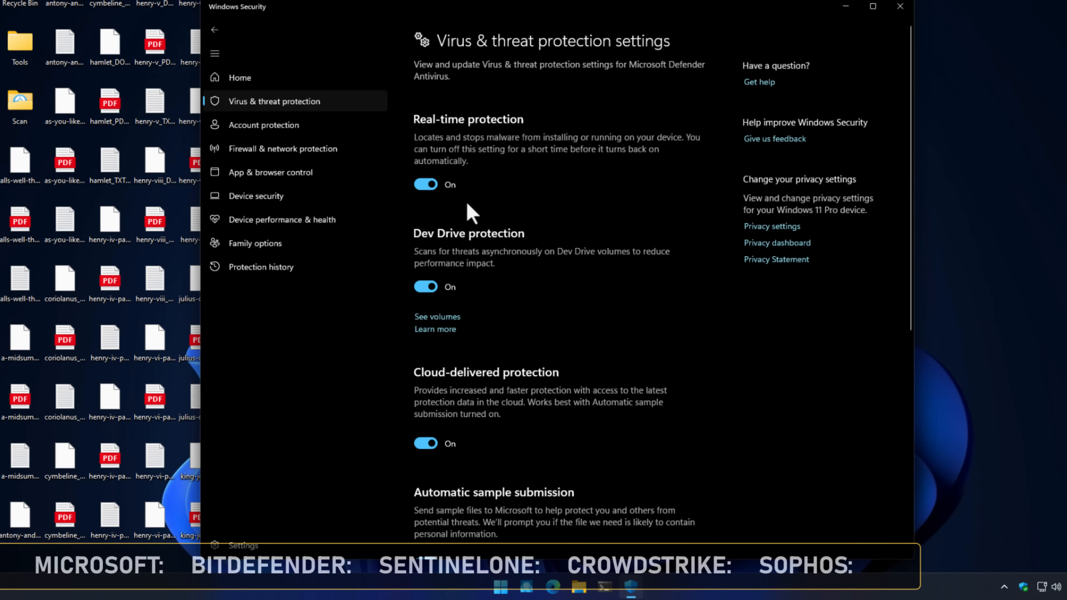
{"action": "mouse_move", "coordinate": [460, 351]}
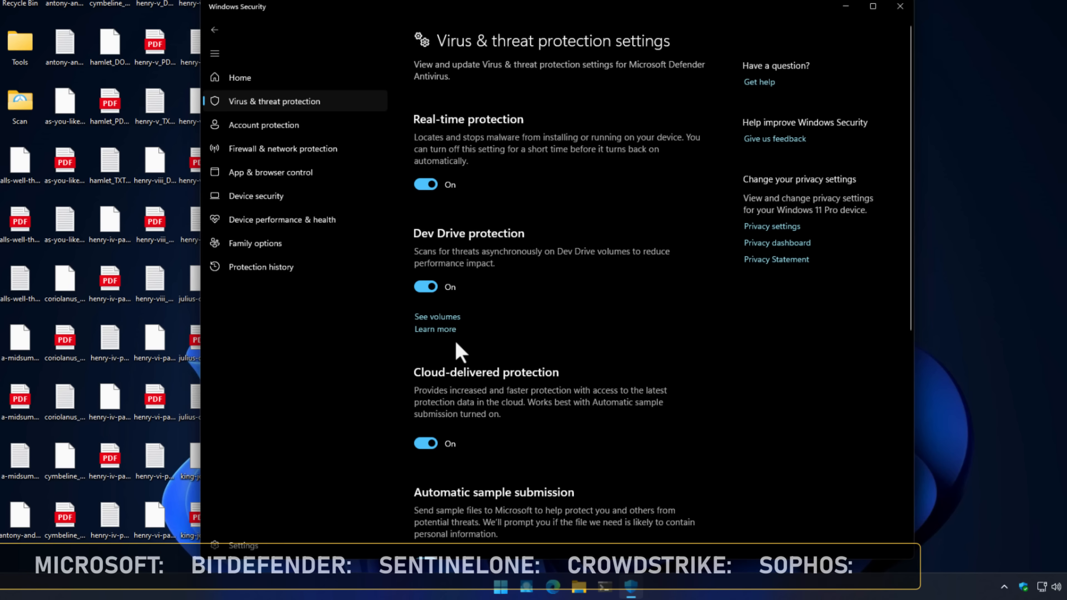
{"action": "scroll", "scroll_direction": "down", "scroll_amount": 3}
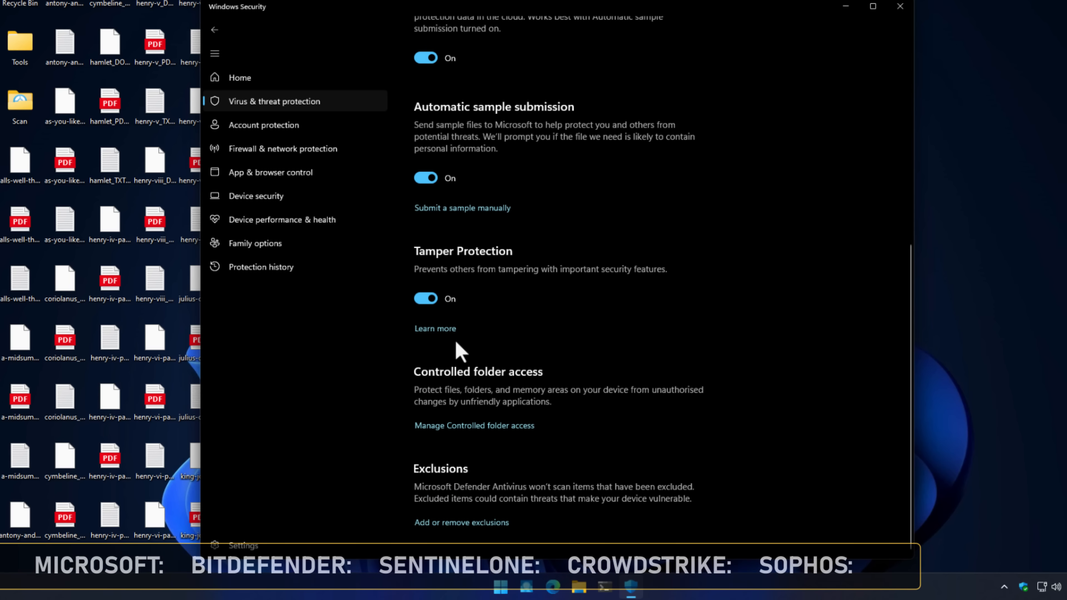
{"action": "scroll", "scroll_direction": "up", "scroll_amount": 3}
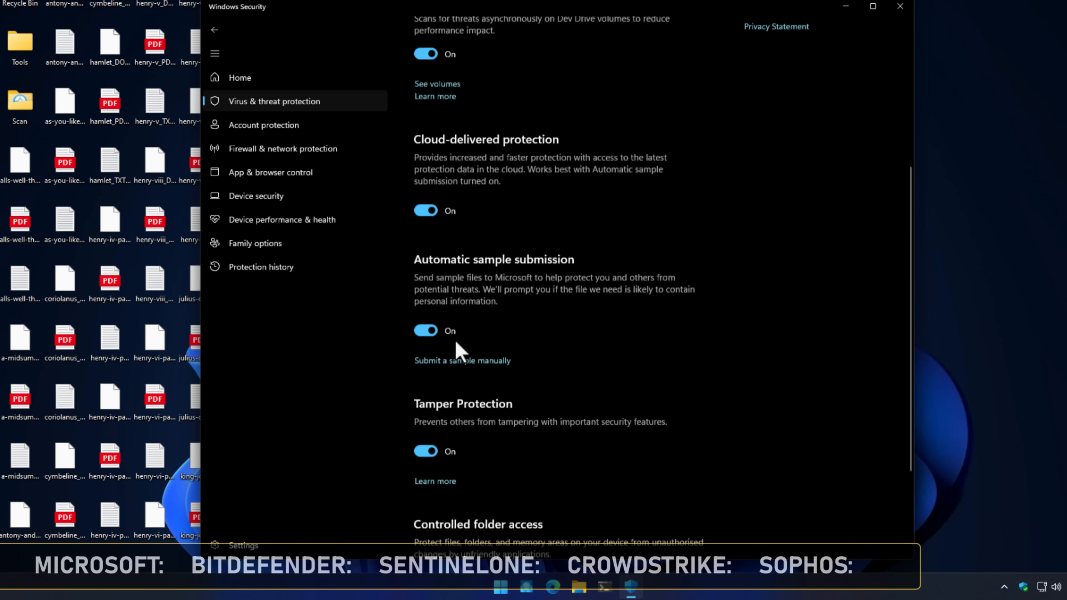
{"action": "left_click", "coordinate": [239, 77]}
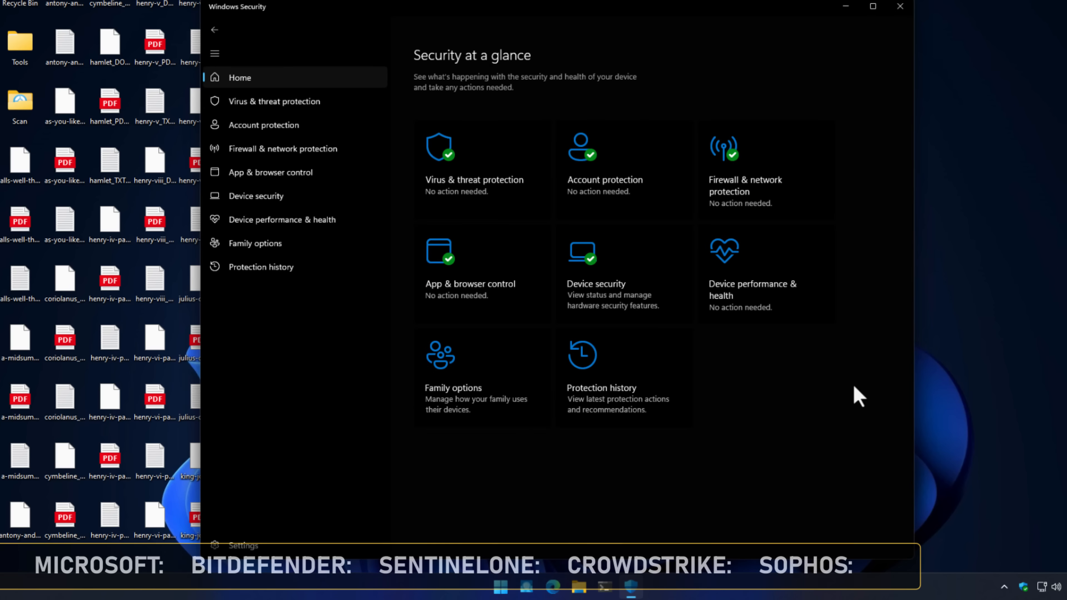
{"action": "left_click", "coordinate": [900, 6]}
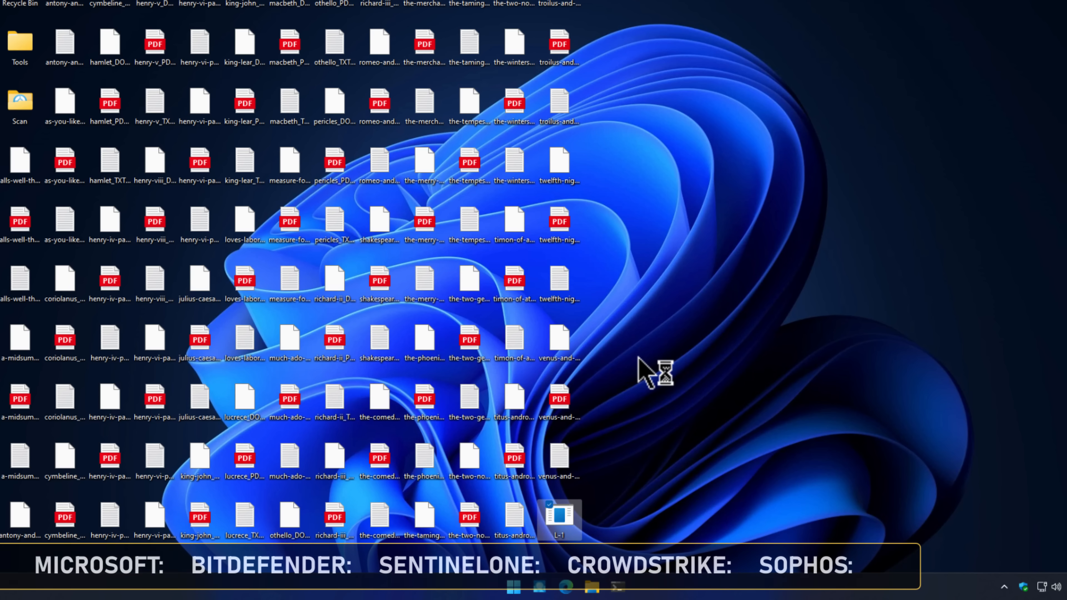
Run the L-1 sample from the desktop and watch it encrypt and delete the Shakespeare documents undetected.
{"action": "double_click", "coordinate": [558, 519]}
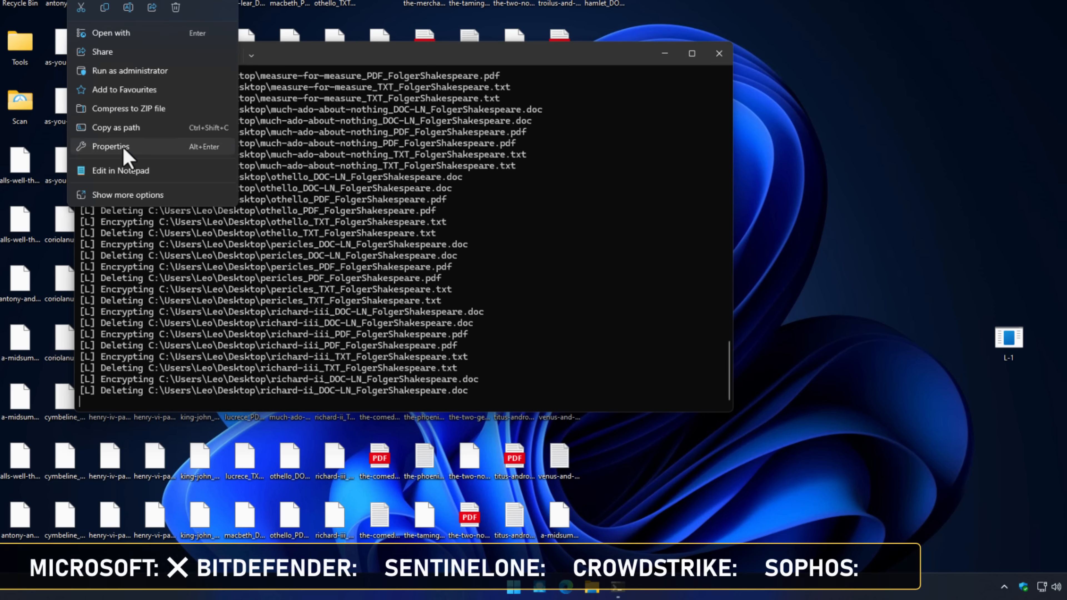
View an encrypted .L file as garbled characters in Notepad, then check Windows Security for detections.
{"action": "left_click", "coordinate": [110, 32]}
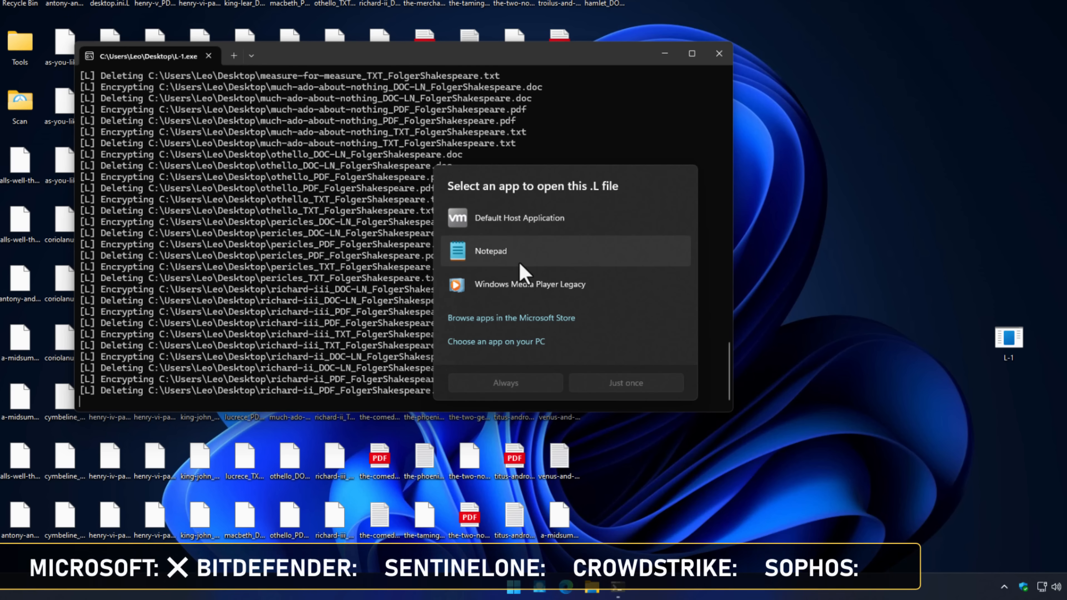
{"action": "left_click", "coordinate": [491, 251]}
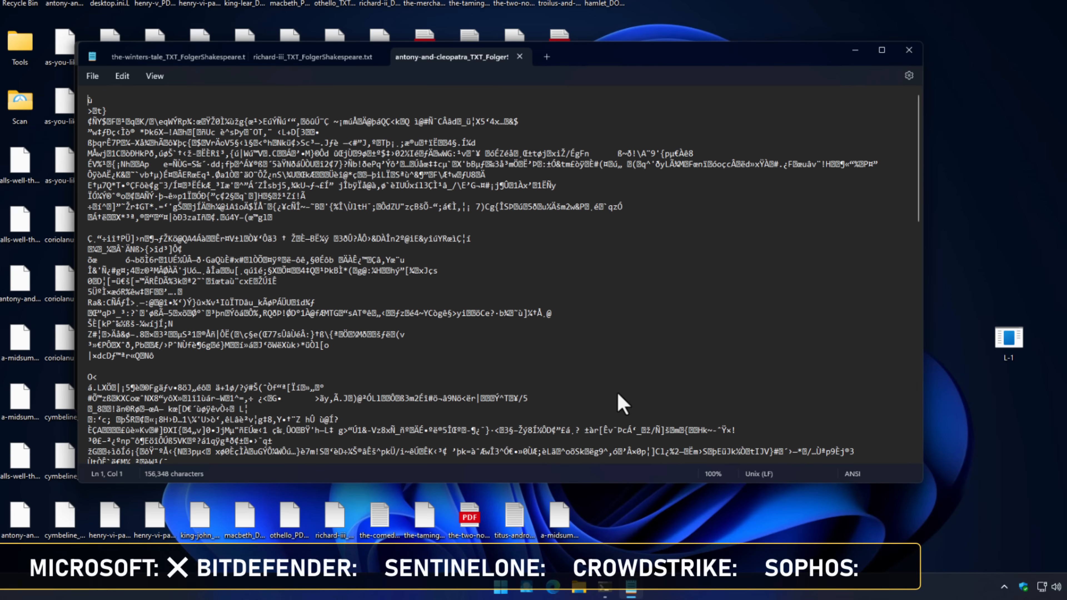
{"action": "scroll", "scroll_direction": "down", "scroll_amount": 3}
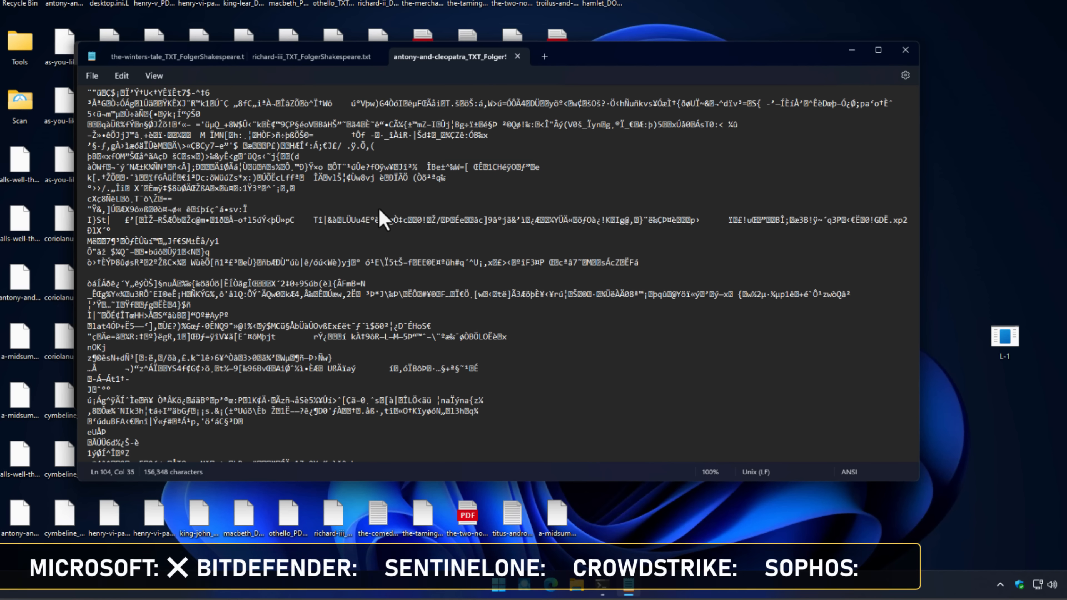
{"action": "left_click", "coordinate": [1018, 585]}
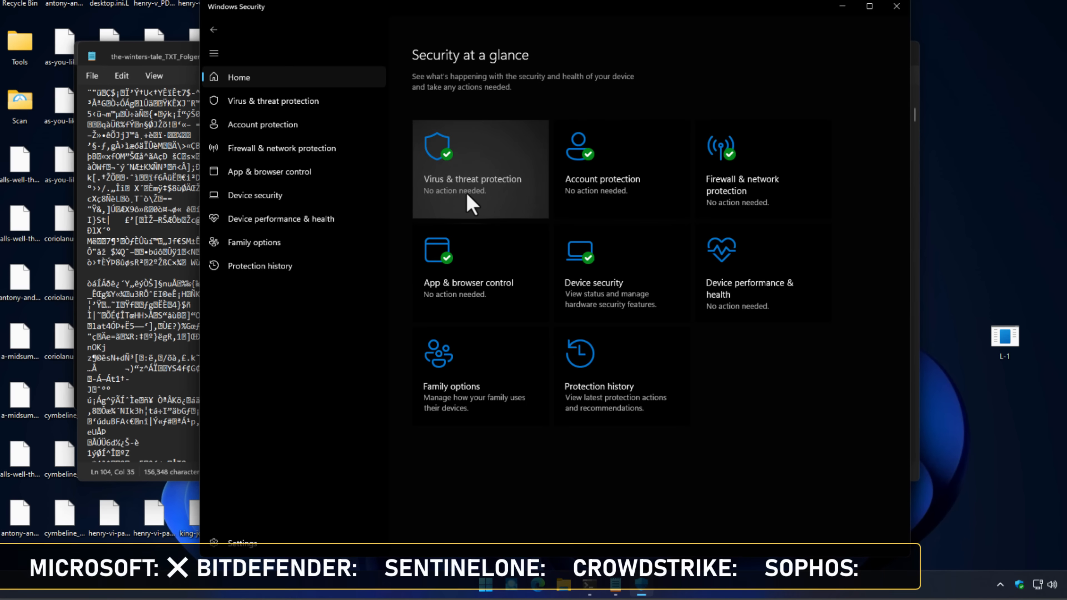
{"action": "mouse_move", "coordinate": [480, 207]}
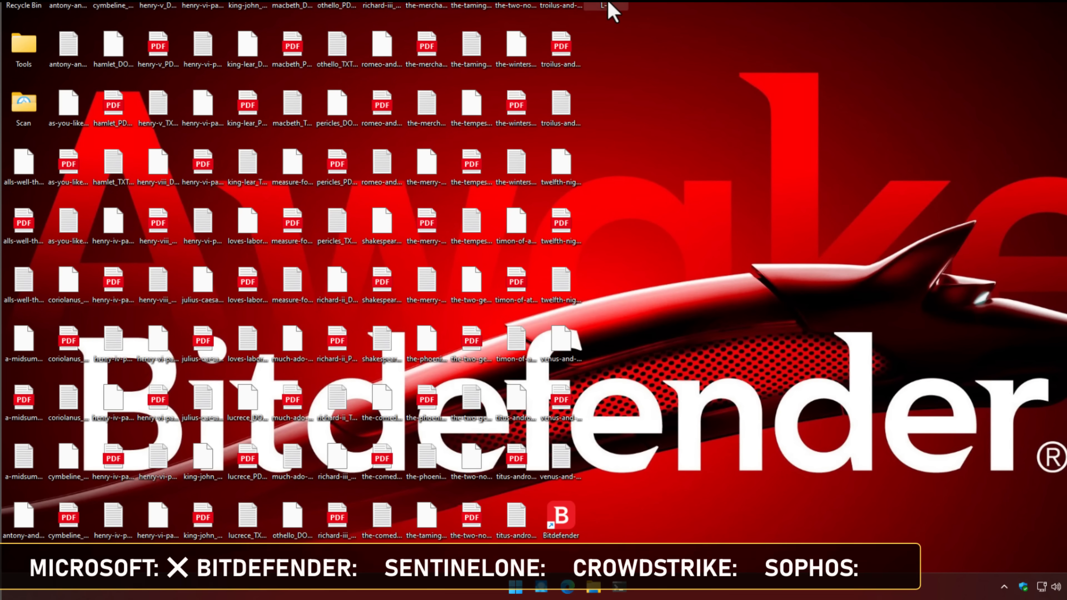
{"action": "mouse_move", "coordinate": [615, 12]}
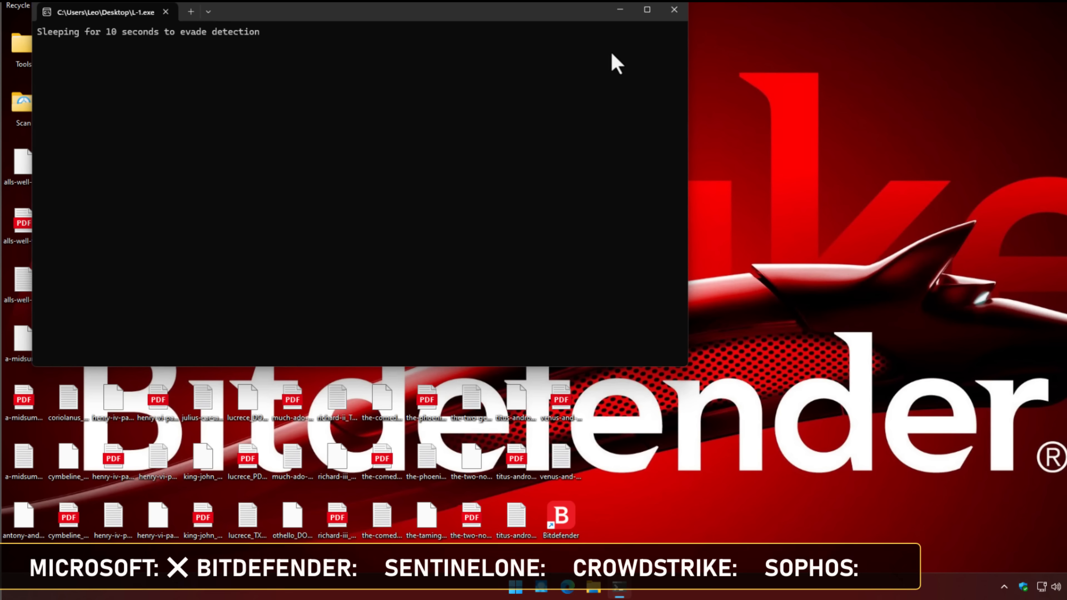
{"action": "mouse_move", "coordinate": [214, 60]}
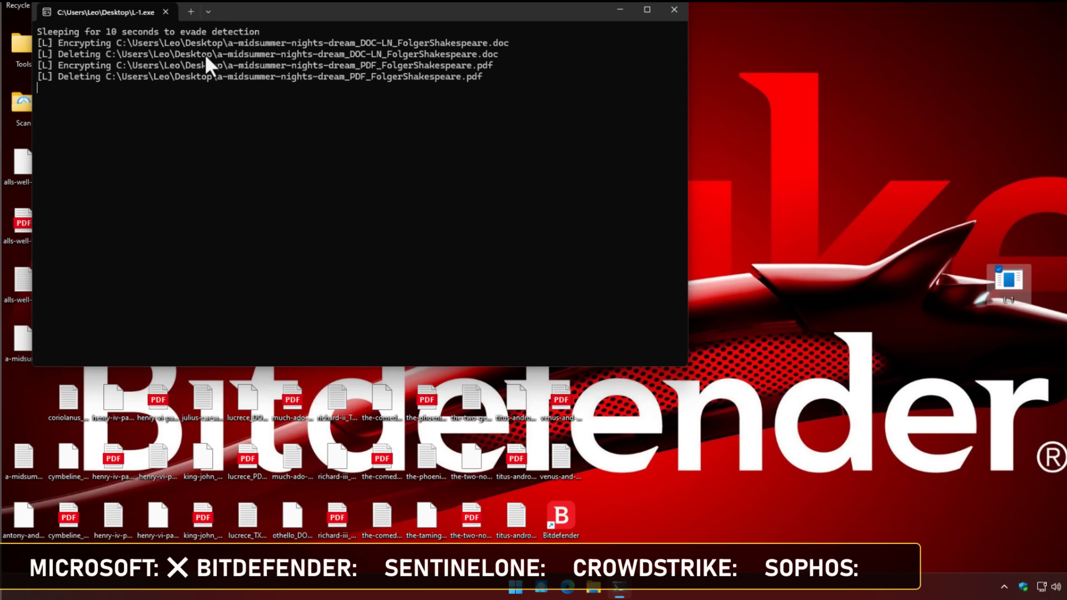
Bring up Bitdefender Total Security's notifications list of critical alerts from the system tray.
{"action": "left_click", "coordinate": [673, 9]}
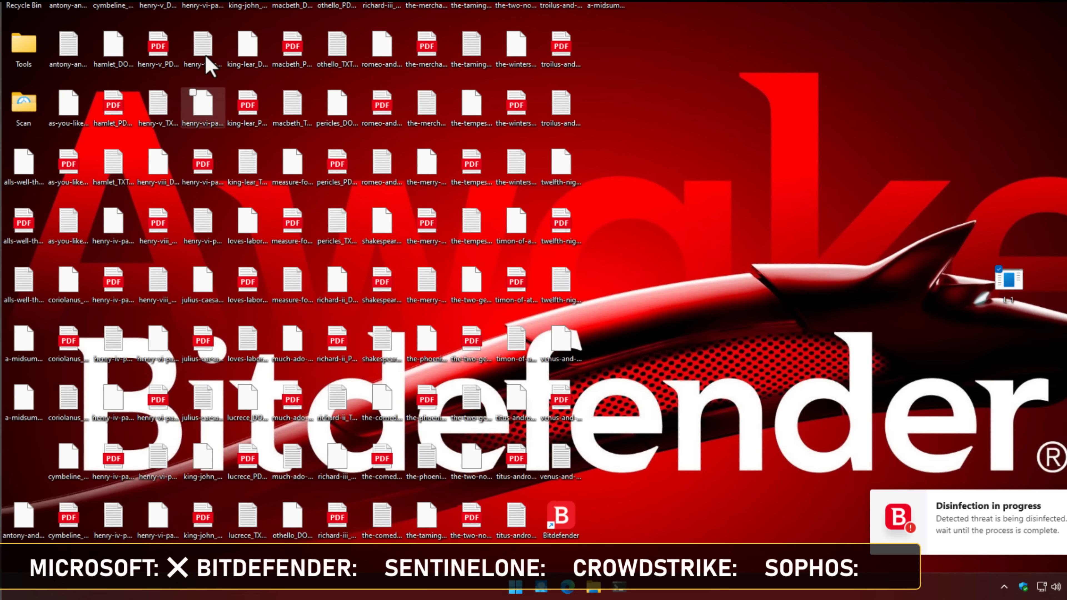
{"action": "mouse_move", "coordinate": [975, 537]}
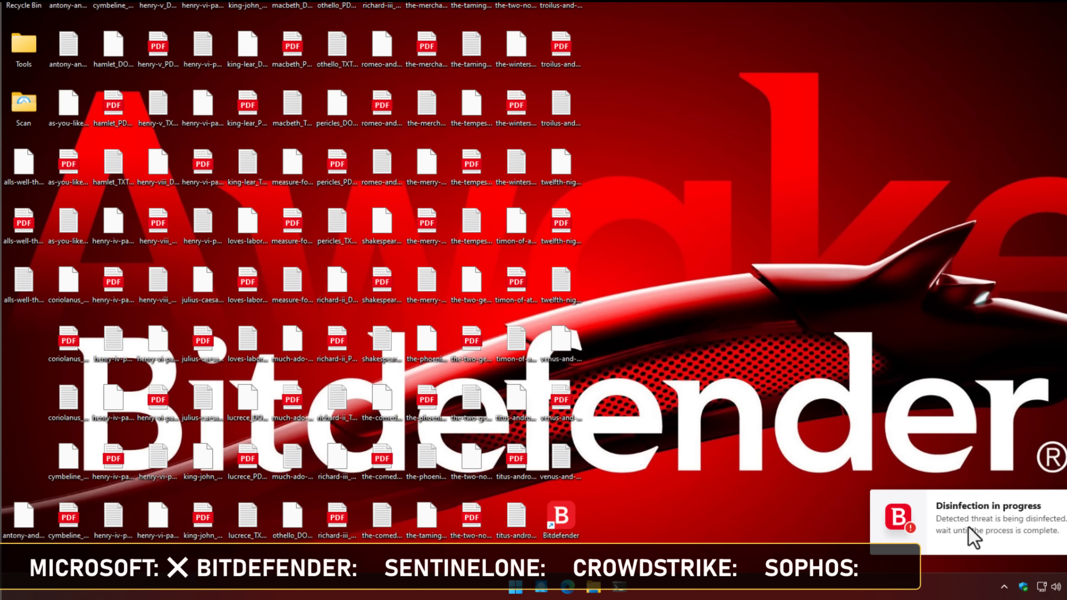
{"action": "mouse_move", "coordinate": [991, 543]}
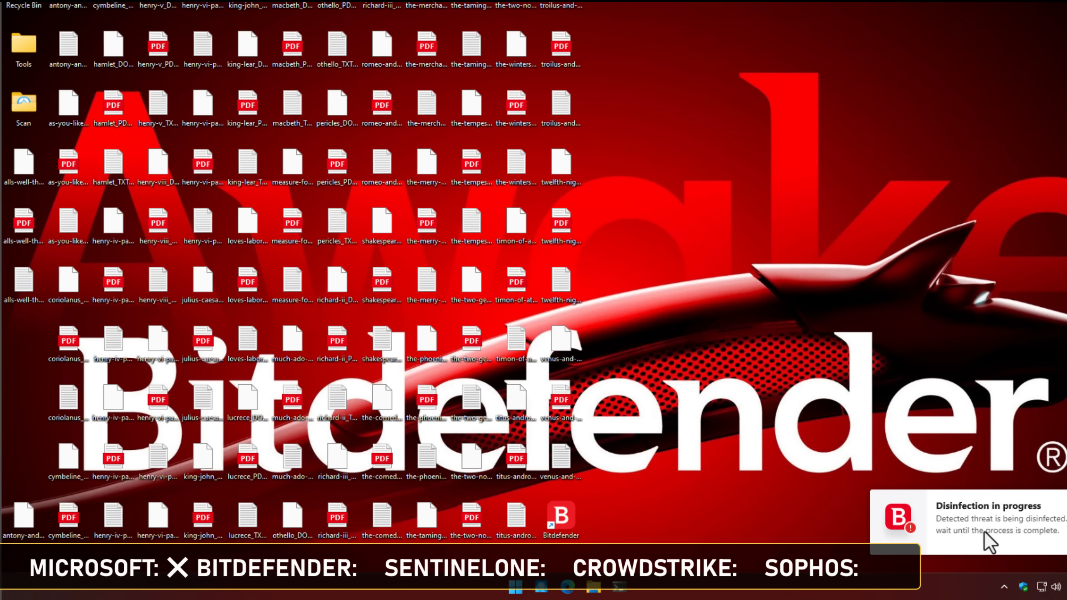
{"action": "mouse_move", "coordinate": [1006, 587]}
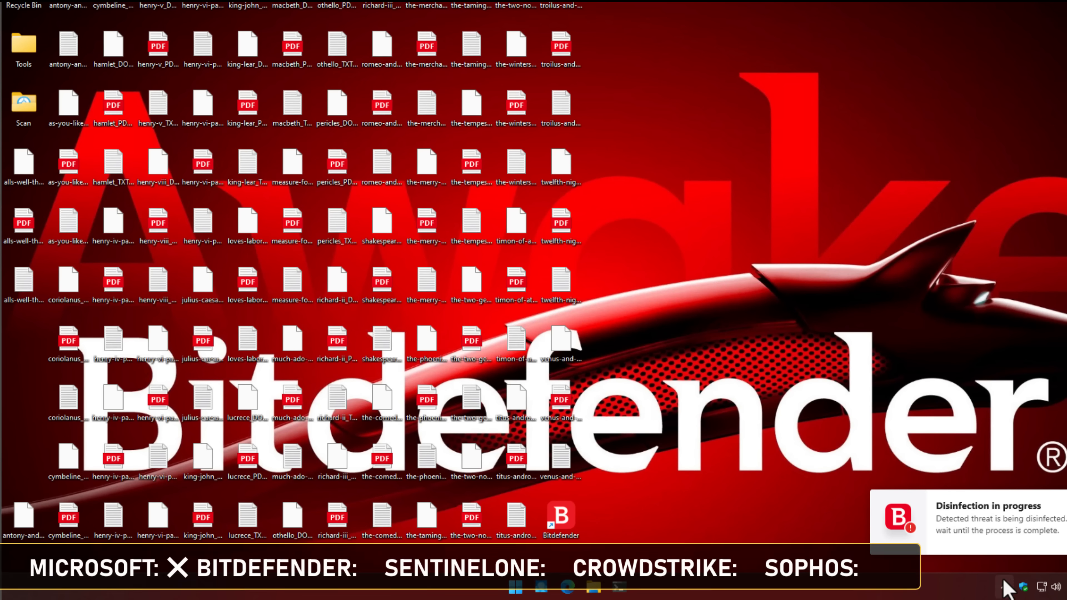
{"action": "left_click", "coordinate": [1003, 587]}
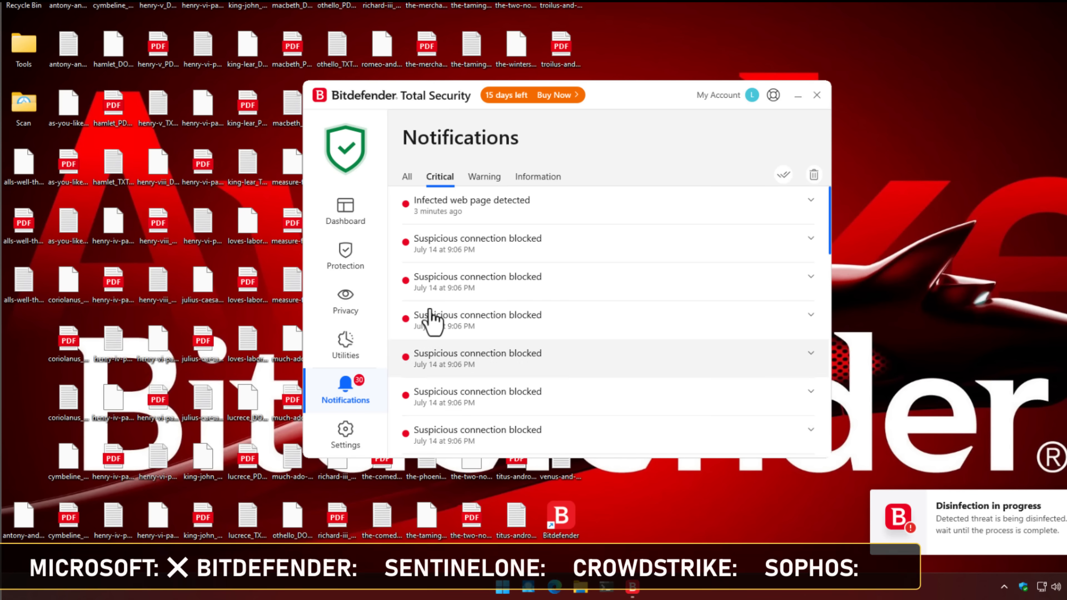
Review the Malicious behavior blocked alert and its attack timeline, then close the Bitdefender window.
{"action": "left_click", "coordinate": [407, 176]}
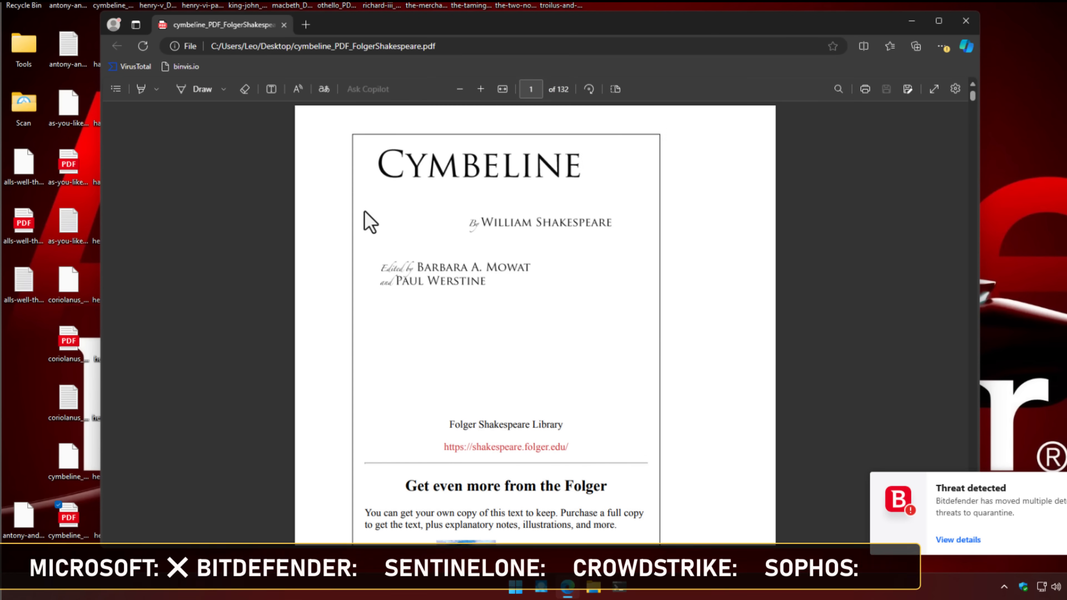
{"action": "scroll", "scroll_direction": "down", "scroll_amount": 3}
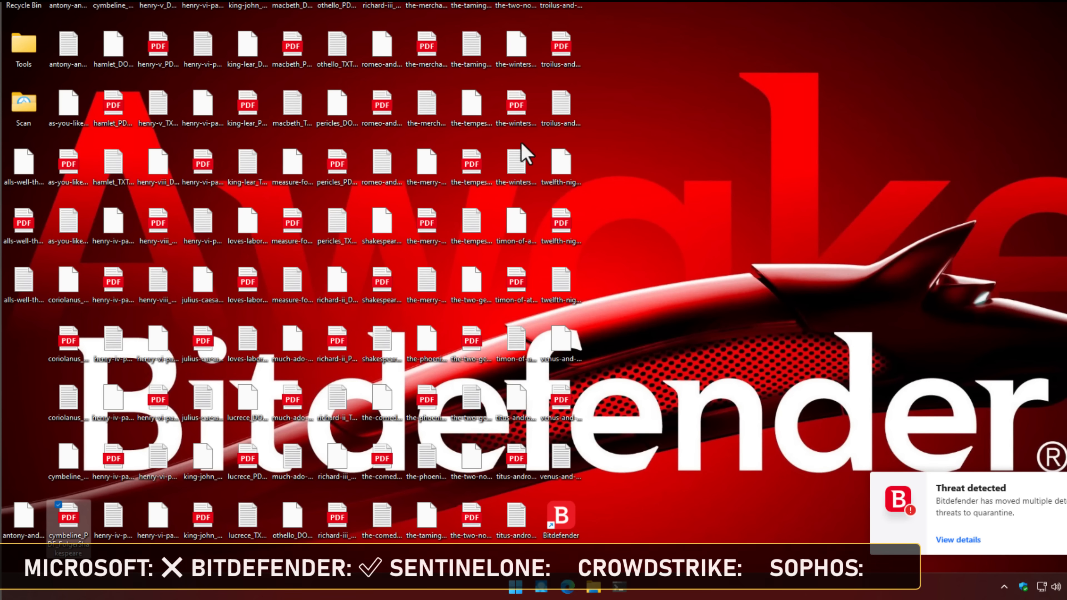
{"action": "mouse_move", "coordinate": [336, 164]}
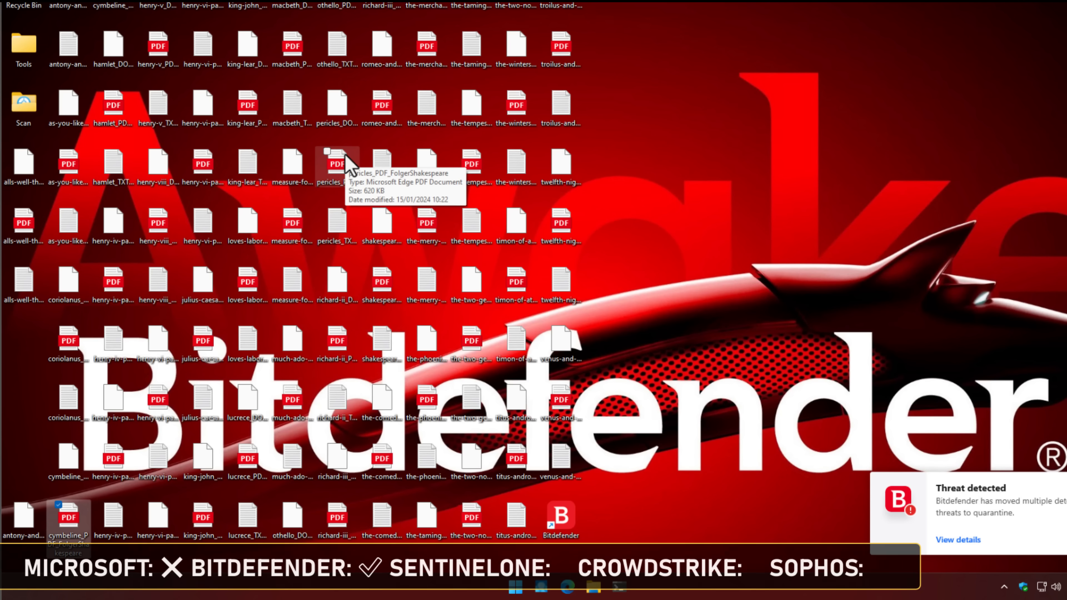
{"action": "mouse_move", "coordinate": [646, 231]}
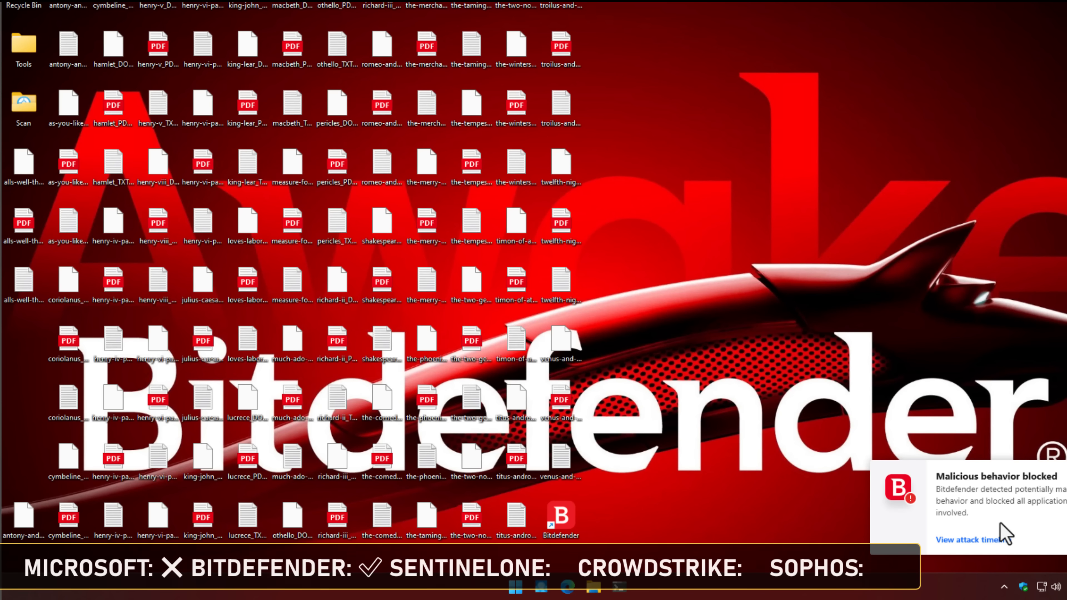
{"action": "left_click", "coordinate": [955, 539]}
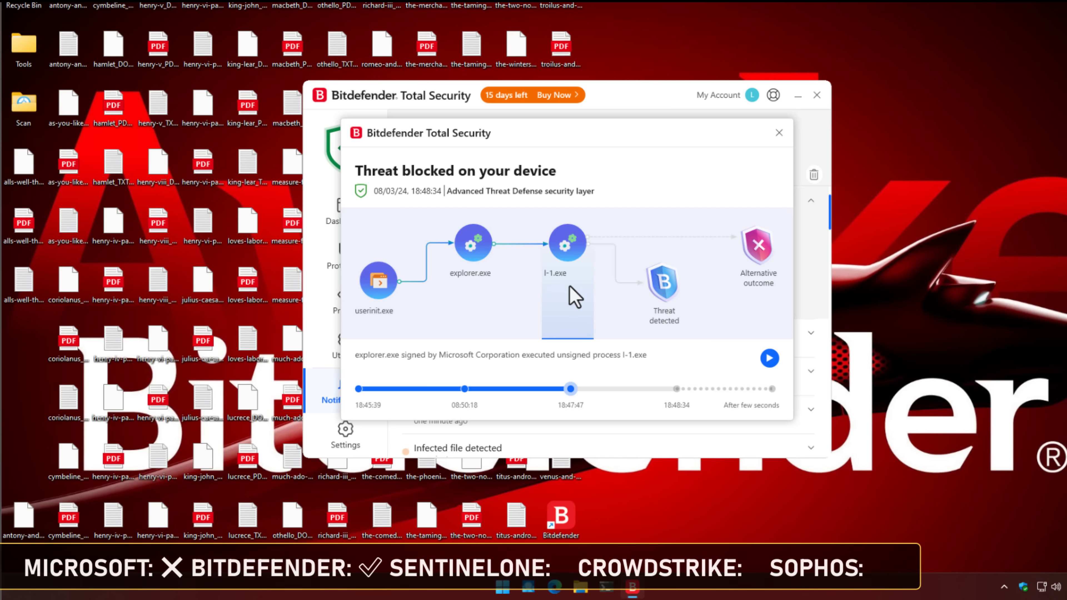
{"action": "mouse_move", "coordinate": [645, 388]}
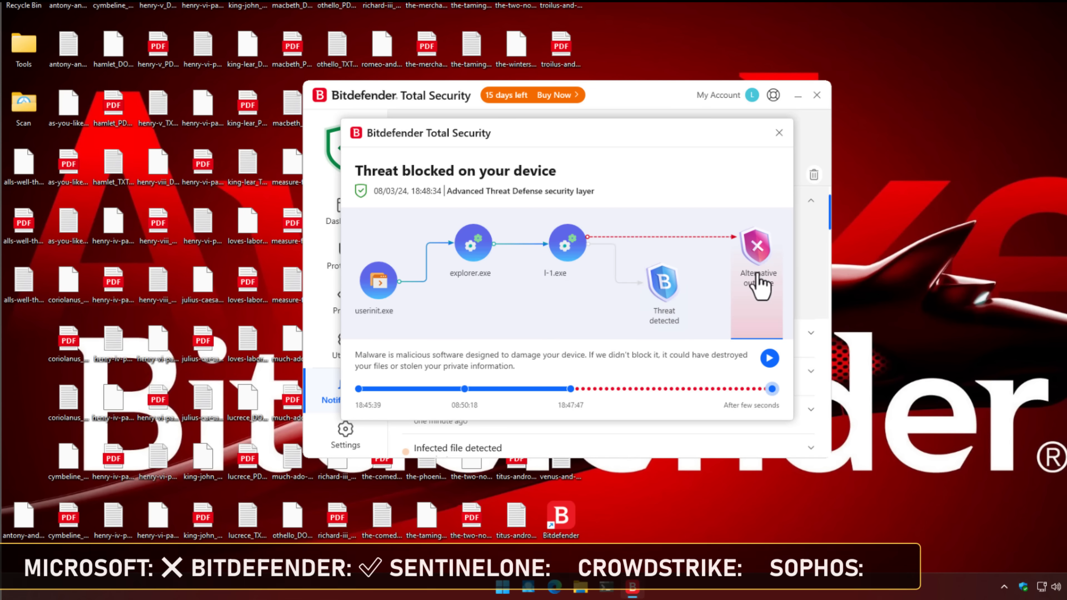
{"action": "mouse_move", "coordinate": [650, 313]}
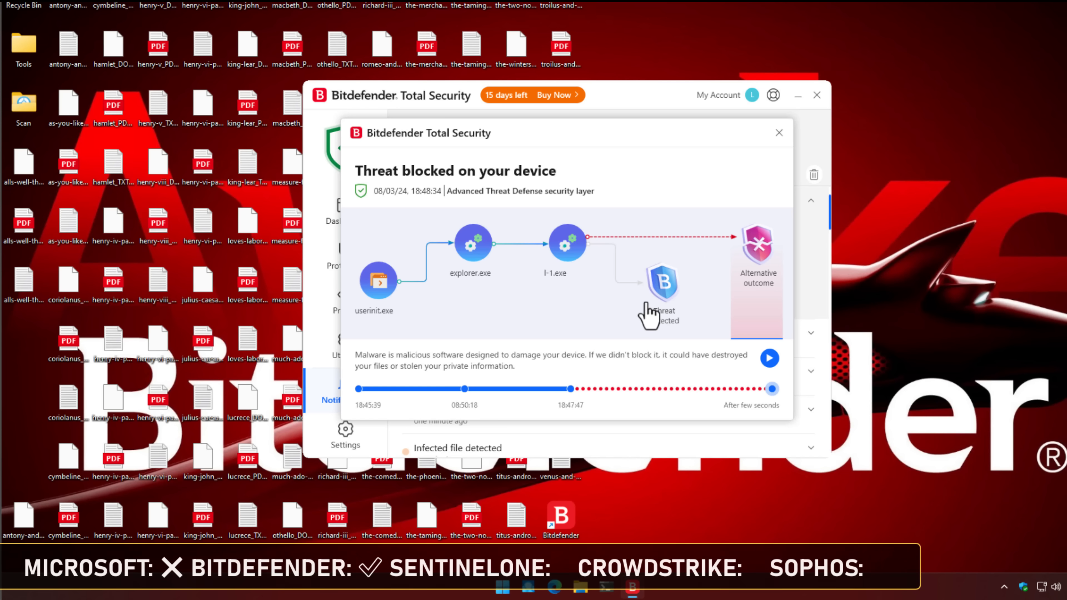
{"action": "mouse_move", "coordinate": [494, 386]}
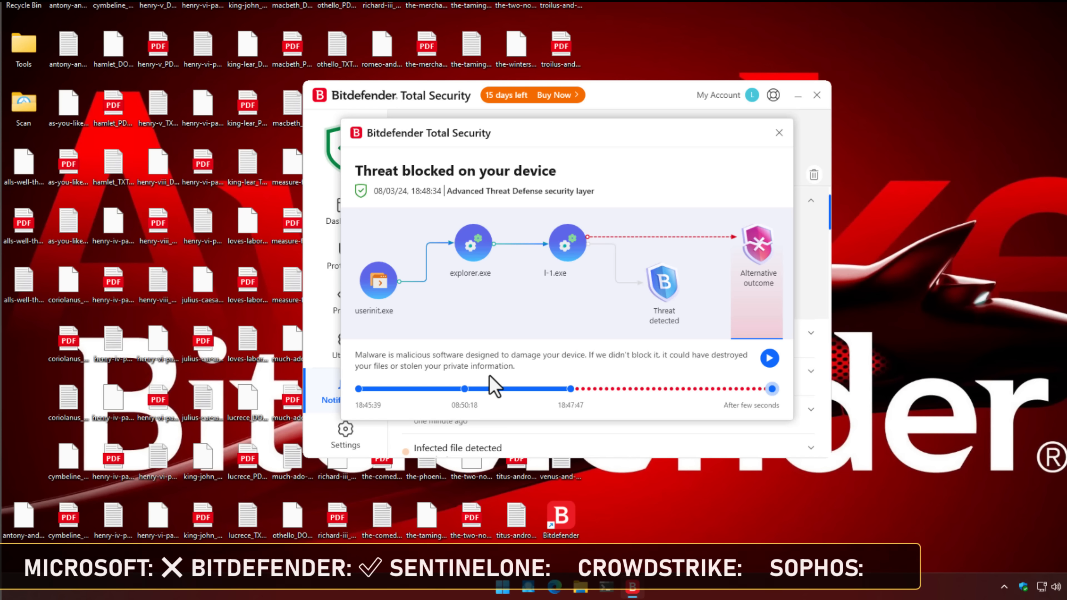
{"action": "mouse_move", "coordinate": [514, 216]}
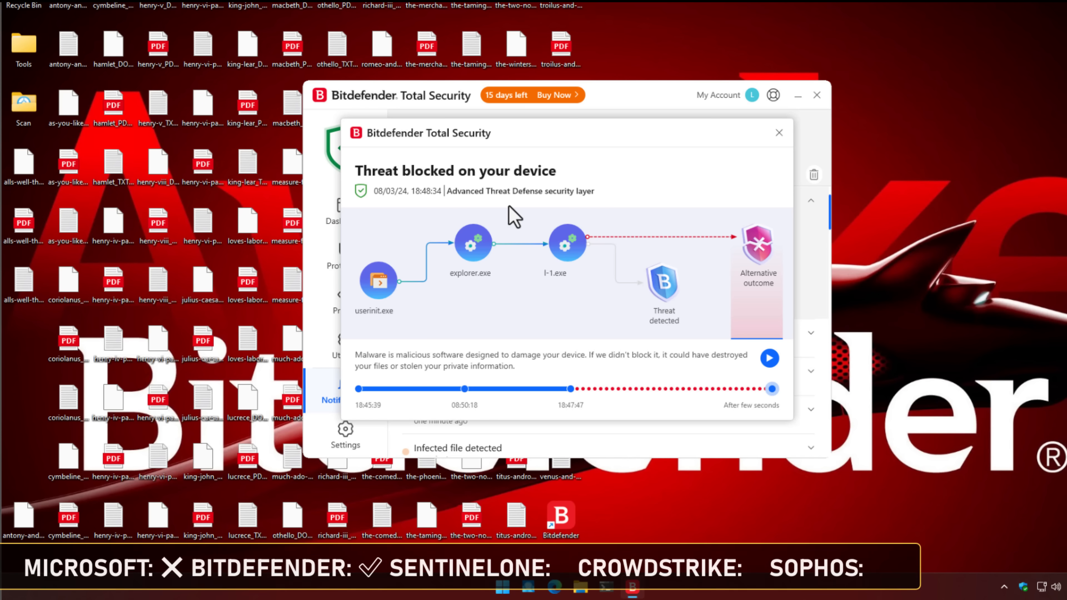
{"action": "left_click", "coordinate": [779, 133]}
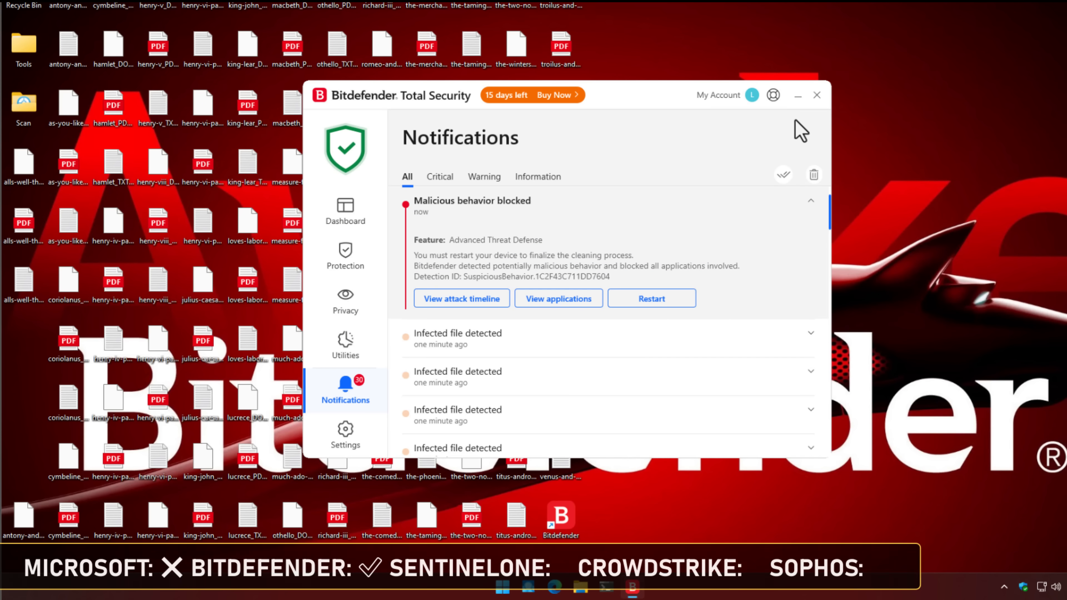
{"action": "left_click", "coordinate": [816, 95]}
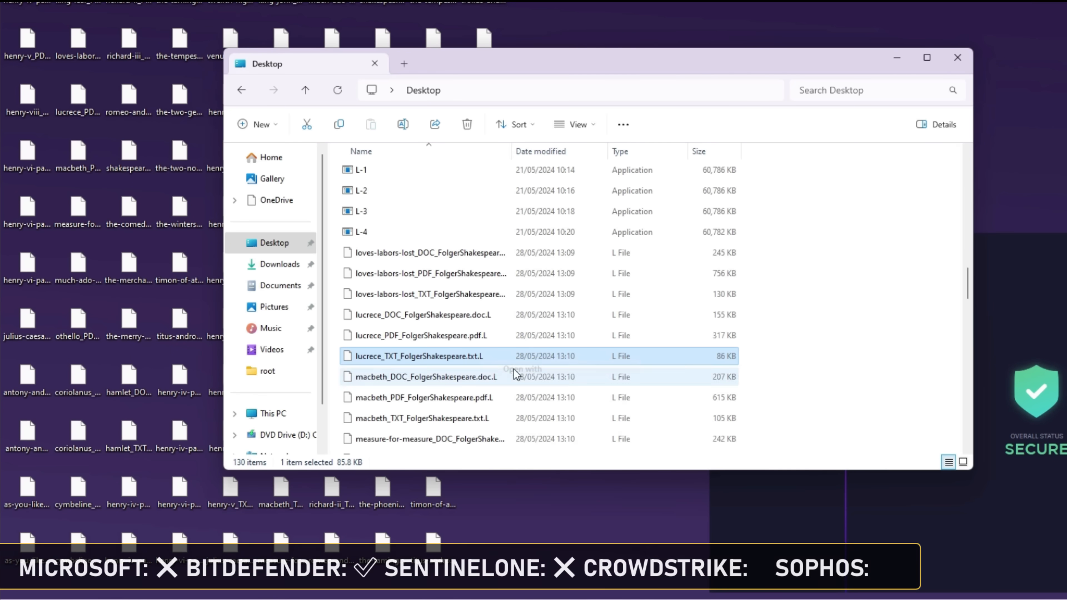
View the encrypted lucrece_TXT_FolgerShakespeare.txt.L file in Notepad just once.
{"action": "double_click", "coordinate": [418, 356]}
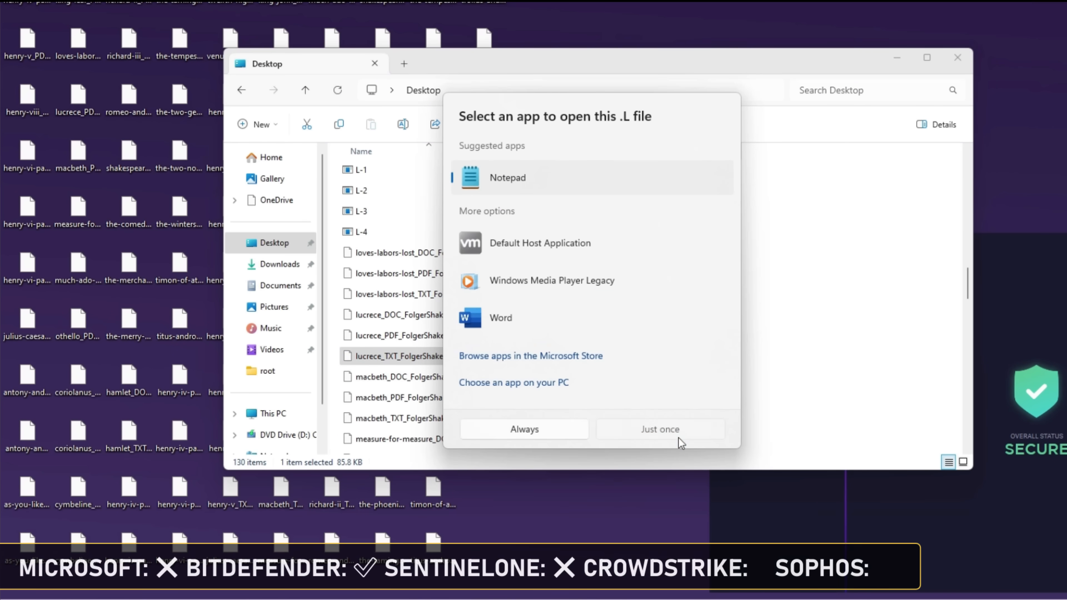
{"action": "left_click", "coordinate": [659, 429]}
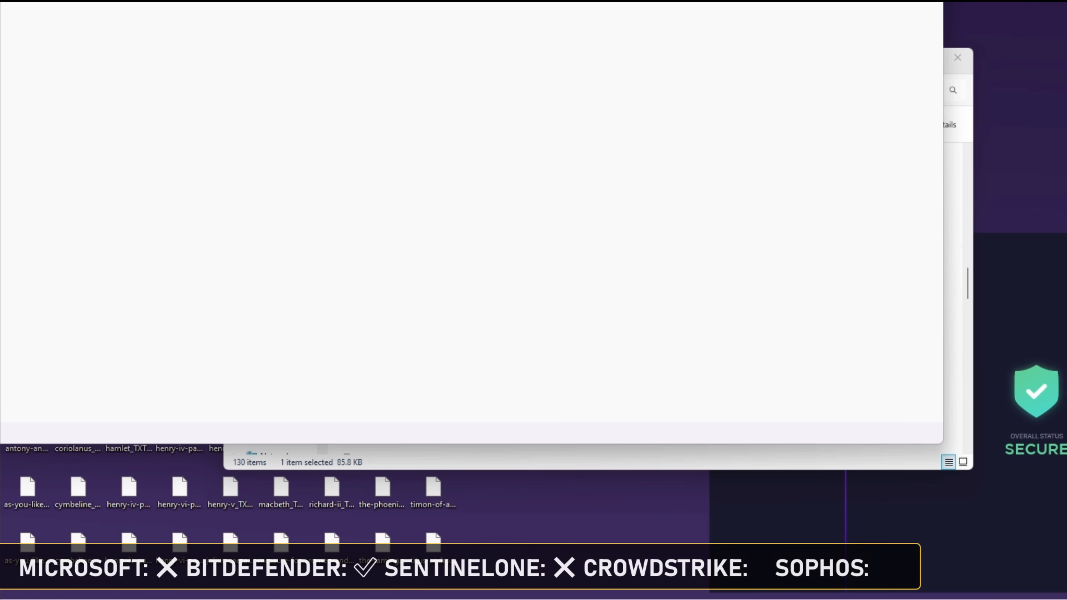
{"action": "mouse_move", "coordinate": [427, 279]}
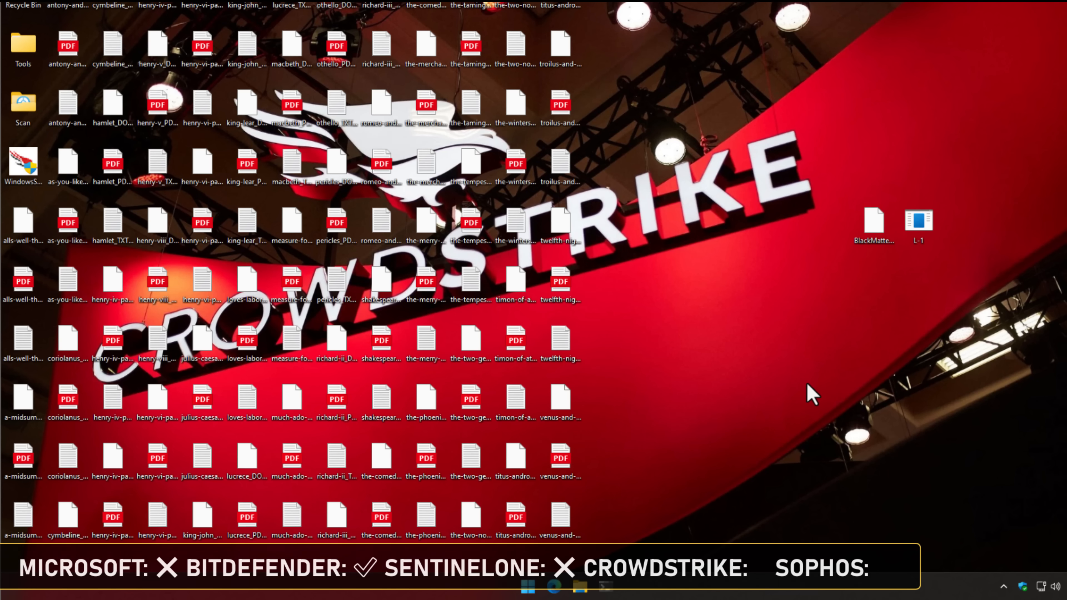
Launch BlackMatter.exe twice against CrowdStrike, dismissing the access-denied errors, and rename its extension.
{"action": "left_click", "coordinate": [873, 223]}
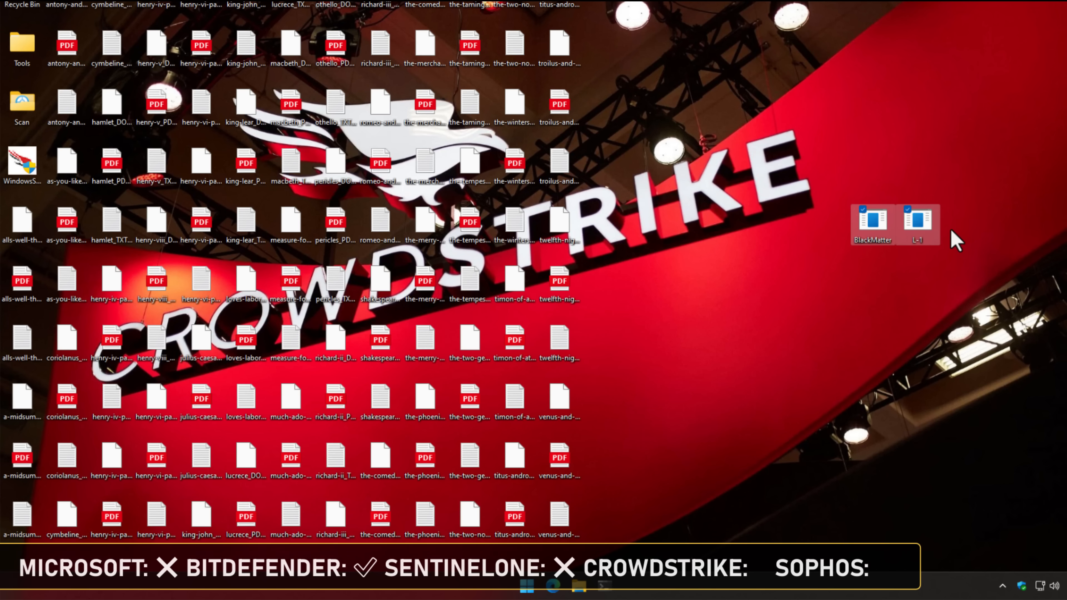
{"action": "double_click", "coordinate": [872, 221]}
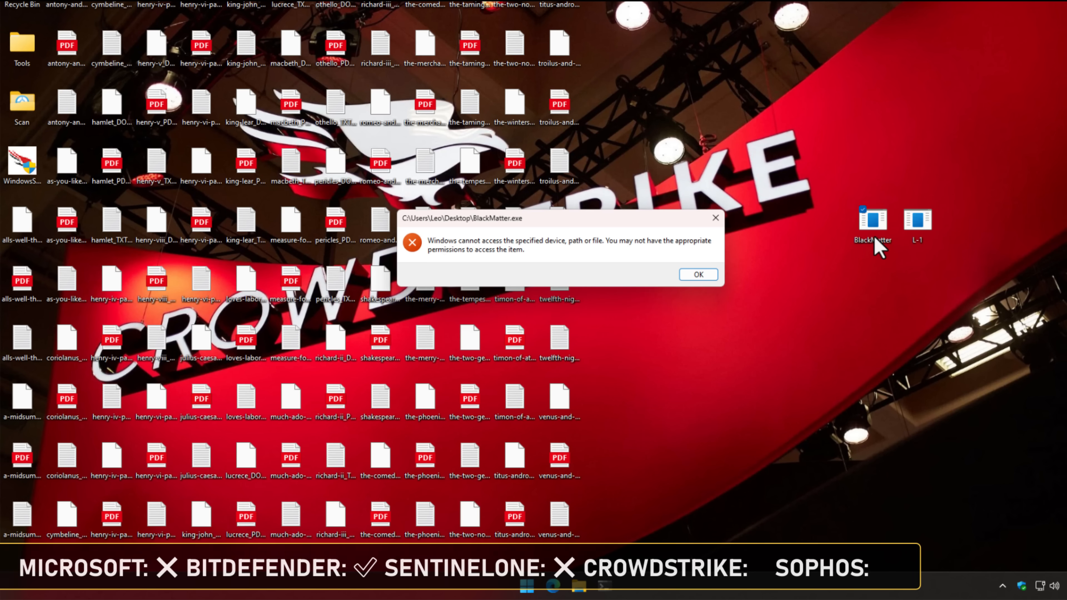
{"action": "left_click", "coordinate": [697, 274]}
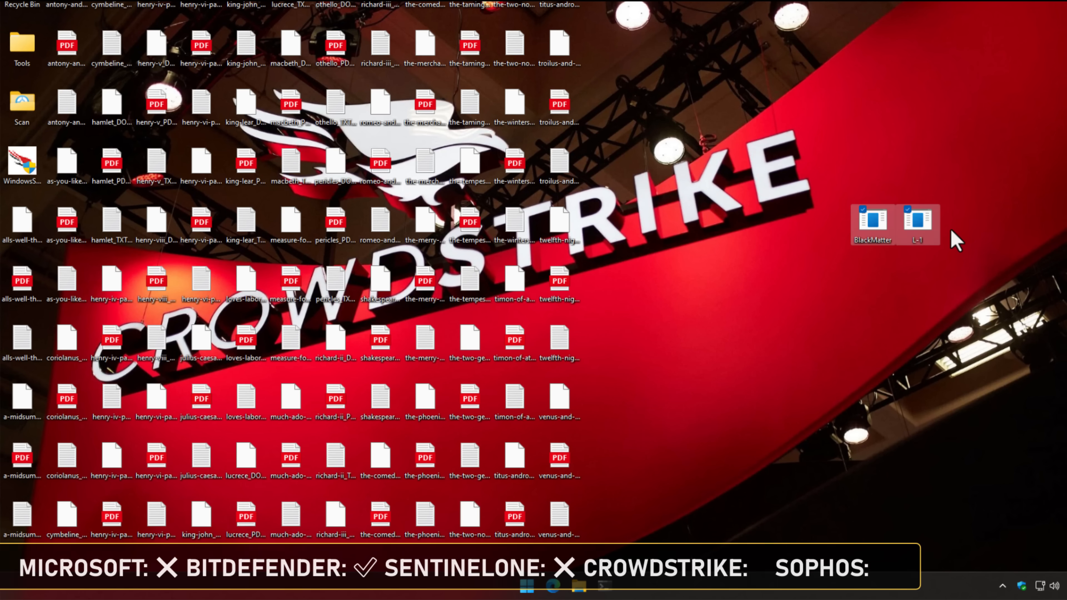
{"action": "double_click", "coordinate": [872, 219]}
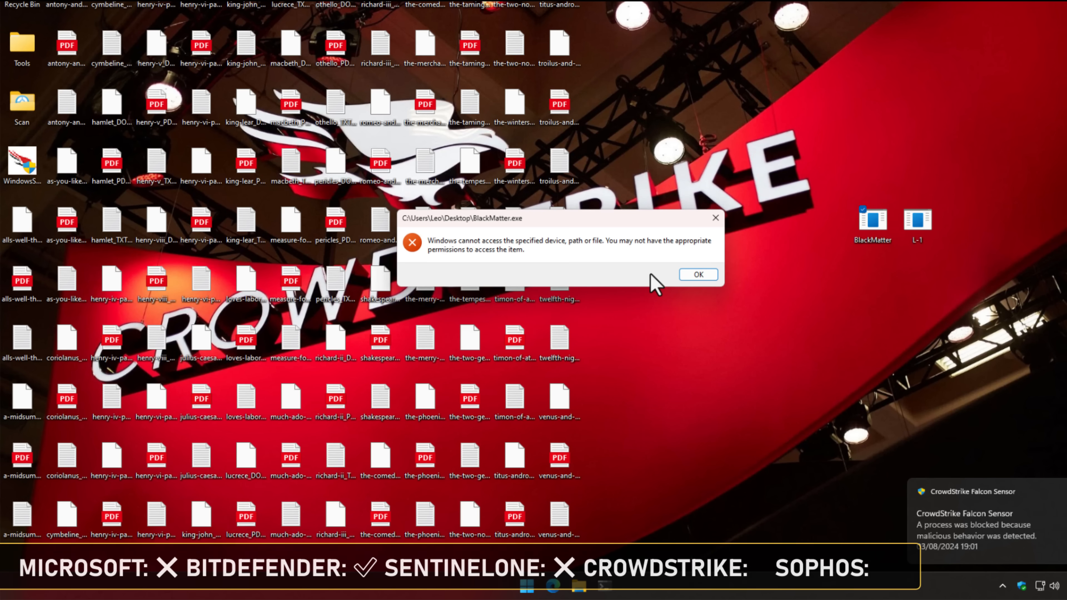
{"action": "left_click", "coordinate": [698, 274]}
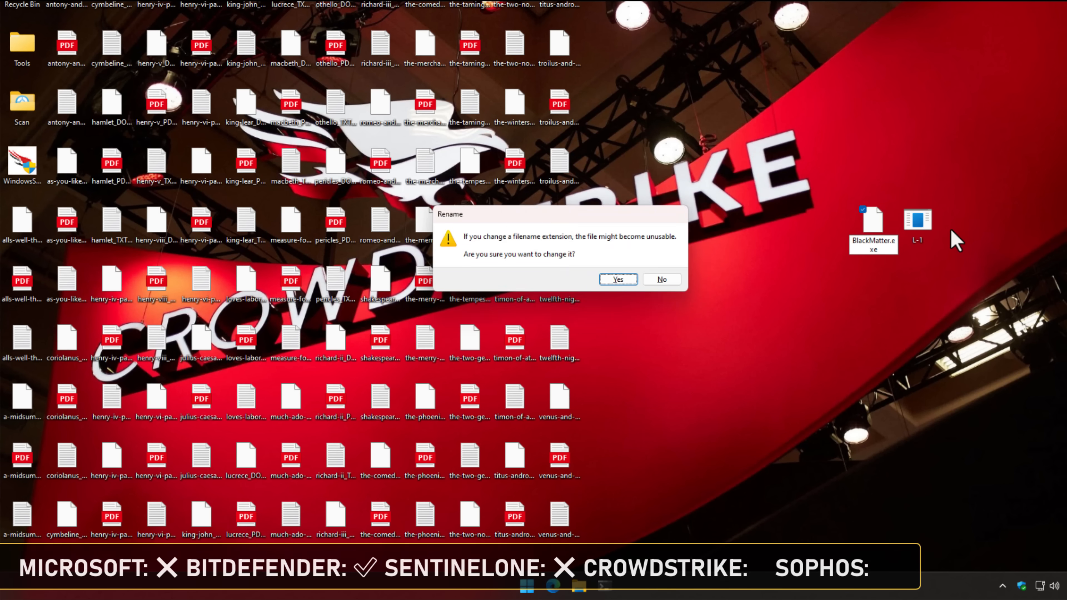
{"action": "left_click", "coordinate": [617, 279]}
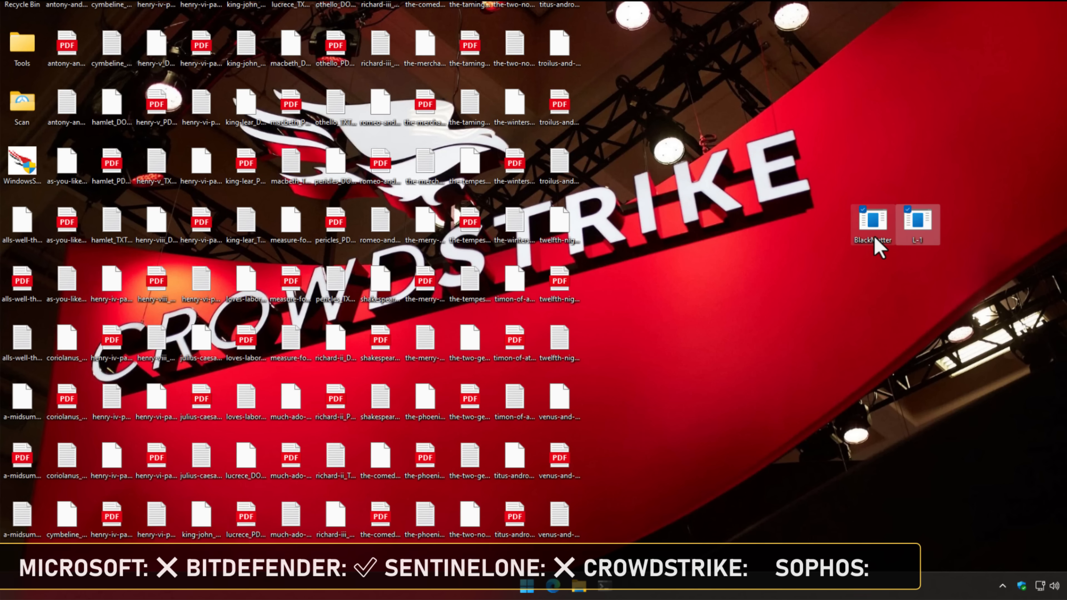
Run the renamed BlackMatter sample, dismiss the access-denied error and the CrowdStrike Falcon block notification.
{"action": "double_click", "coordinate": [872, 225]}
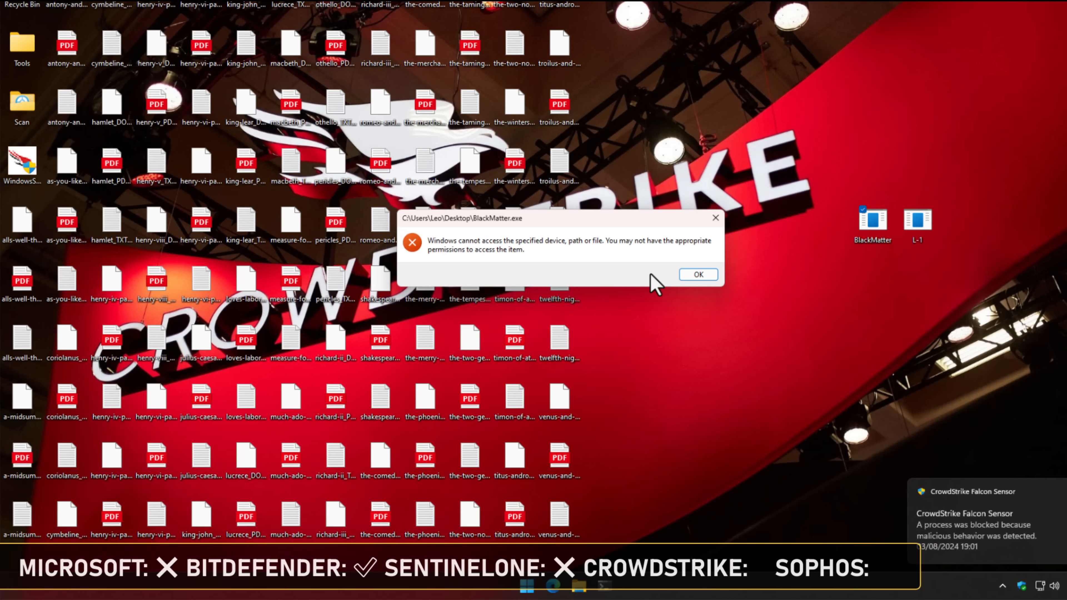
{"action": "mouse_move", "coordinate": [947, 536]}
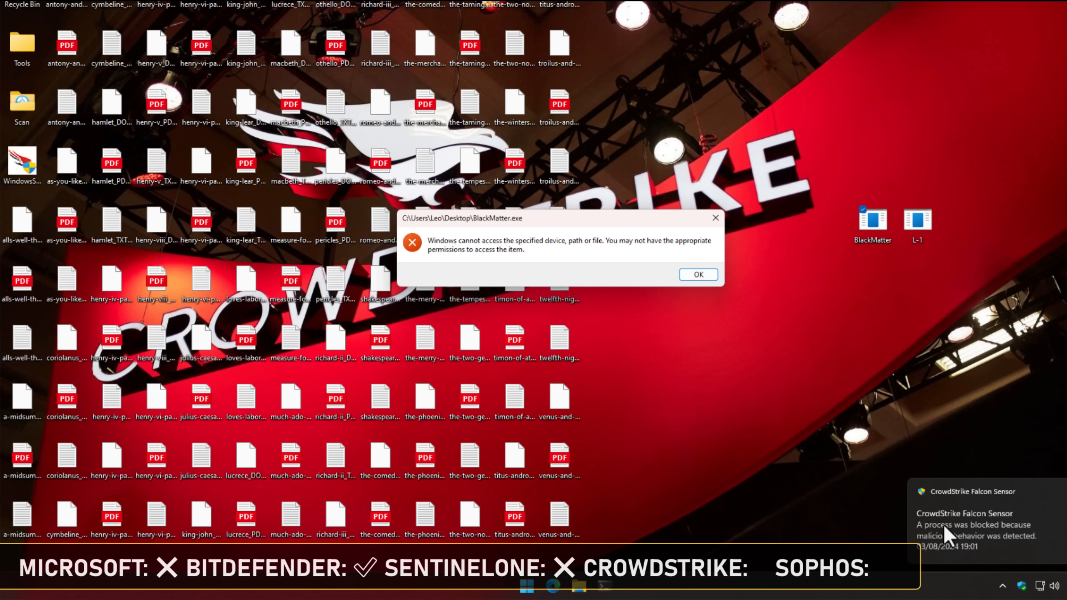
{"action": "mouse_move", "coordinate": [1027, 557]}
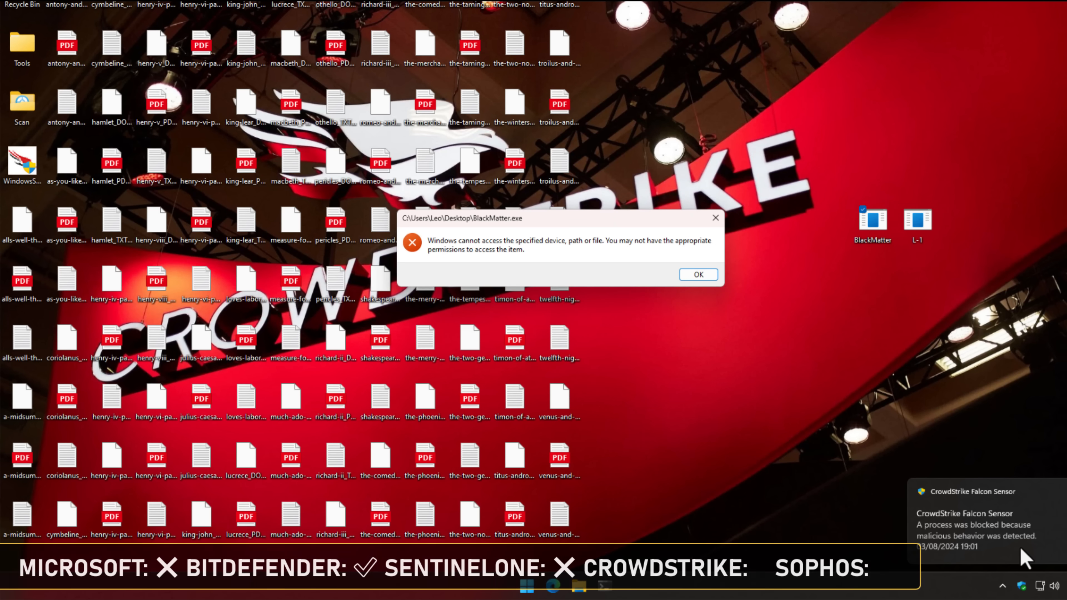
{"action": "left_click", "coordinate": [698, 274]}
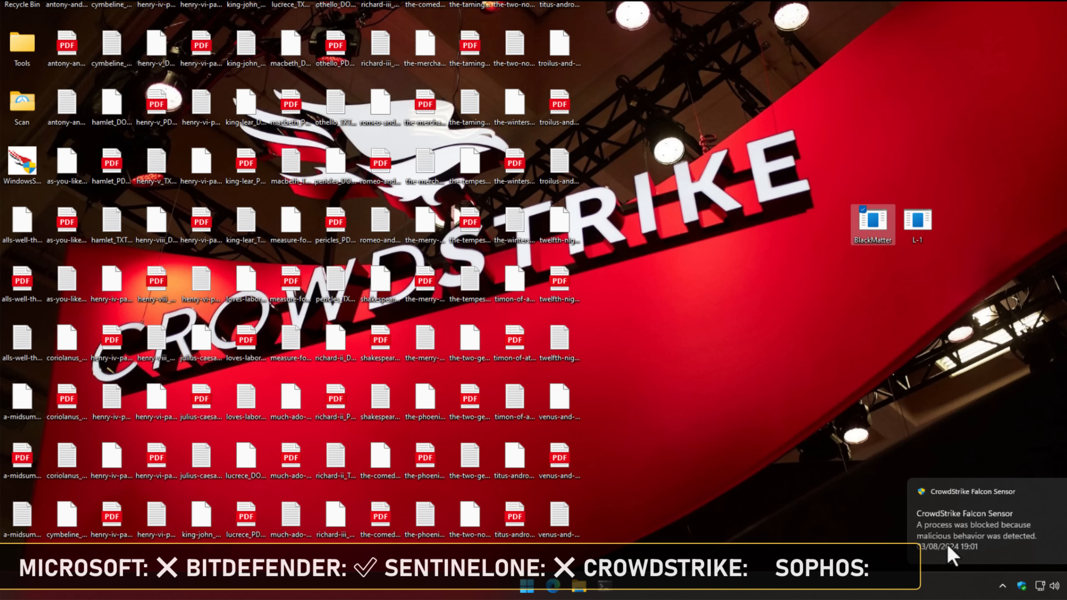
{"action": "mouse_move", "coordinate": [1036, 555]}
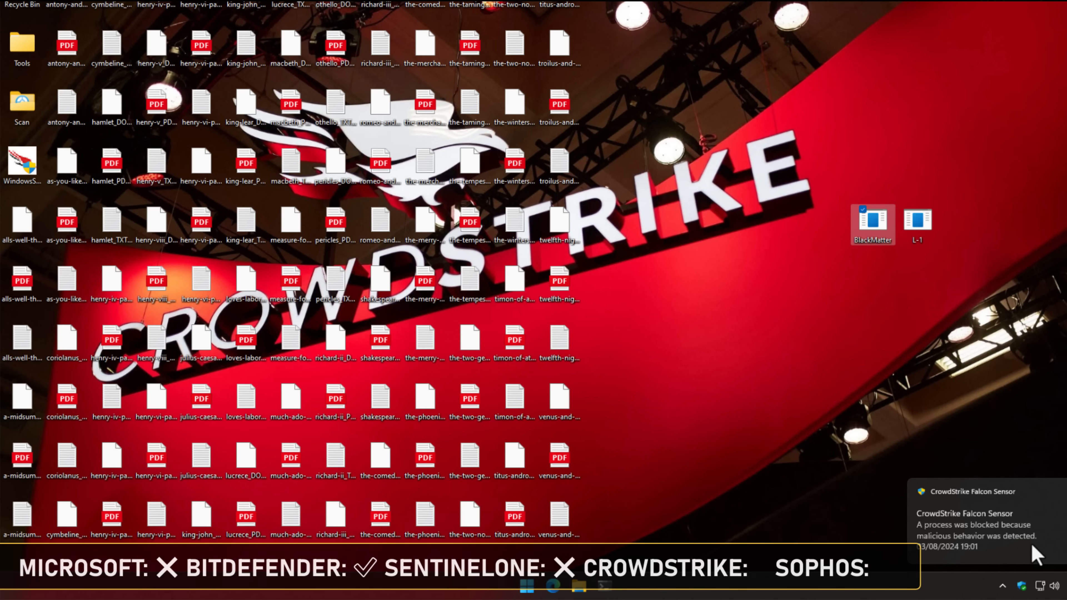
{"action": "left_click", "coordinate": [917, 221]}
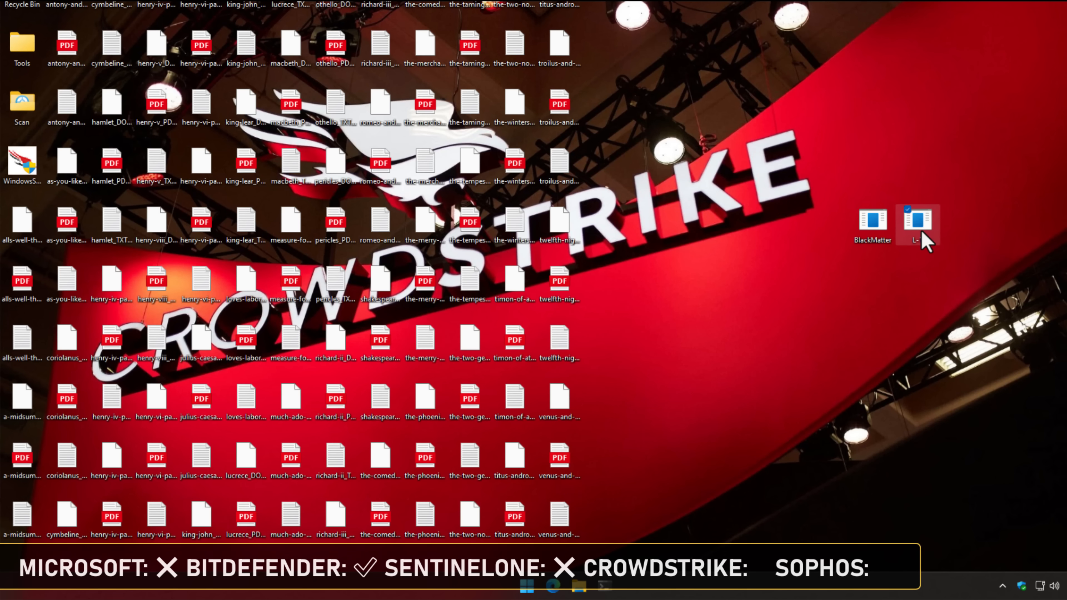
Run L-1.exe under CrowdStrike and view the encrypted Cymbeline text file as garbled characters in Notepad.
{"action": "double_click", "coordinate": [918, 219]}
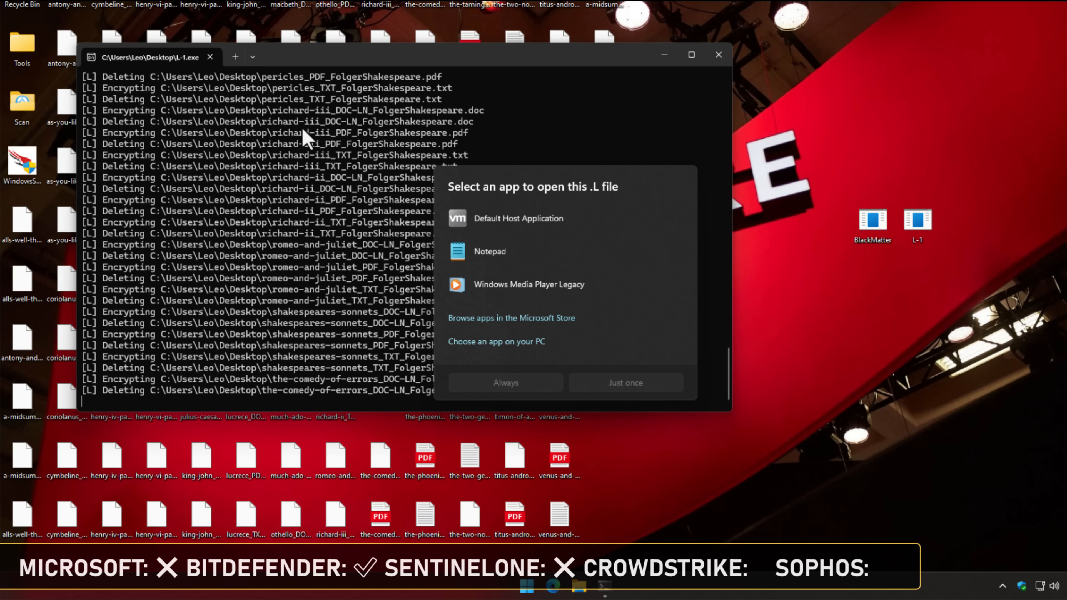
{"action": "left_click", "coordinate": [624, 382]}
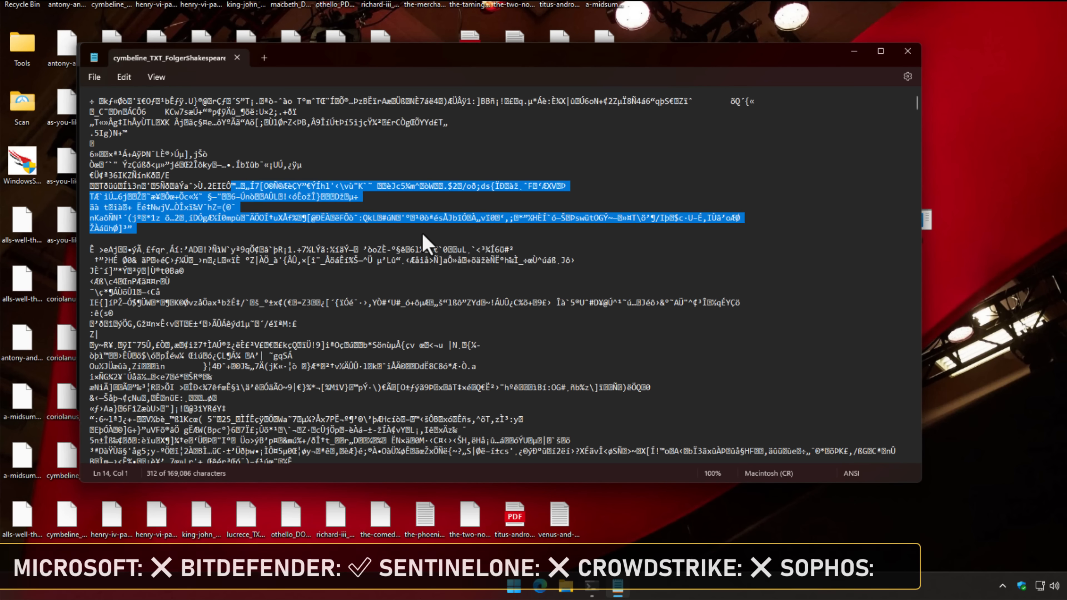
{"action": "scroll", "scroll_direction": "down", "scroll_amount": 3}
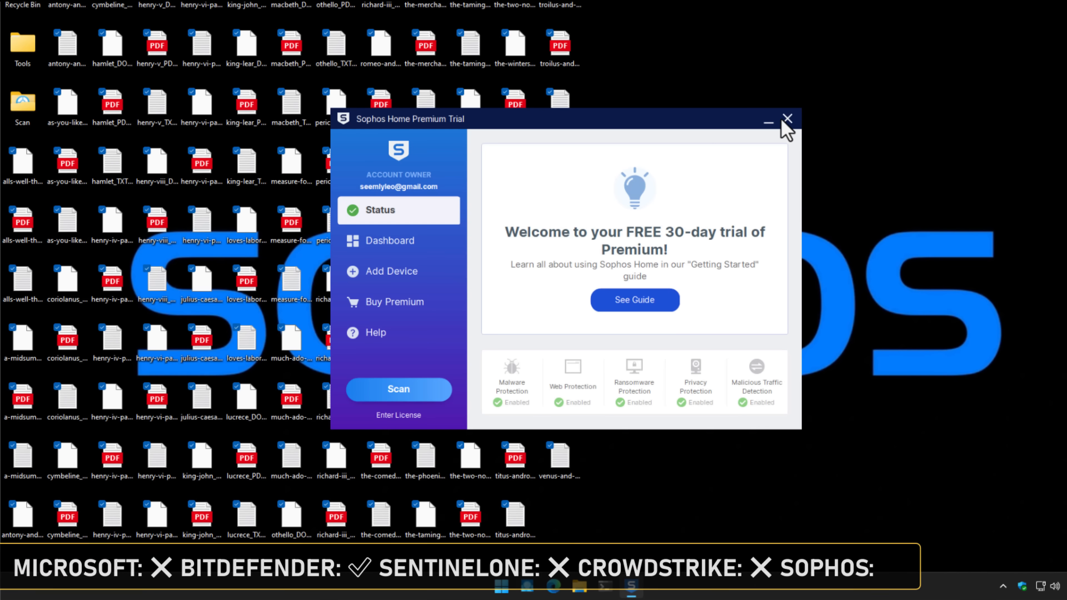
Close the Sophos Home trial window, returning to the desktop of Shakespeare files with the L-1 sample.
{"action": "left_click", "coordinate": [785, 121]}
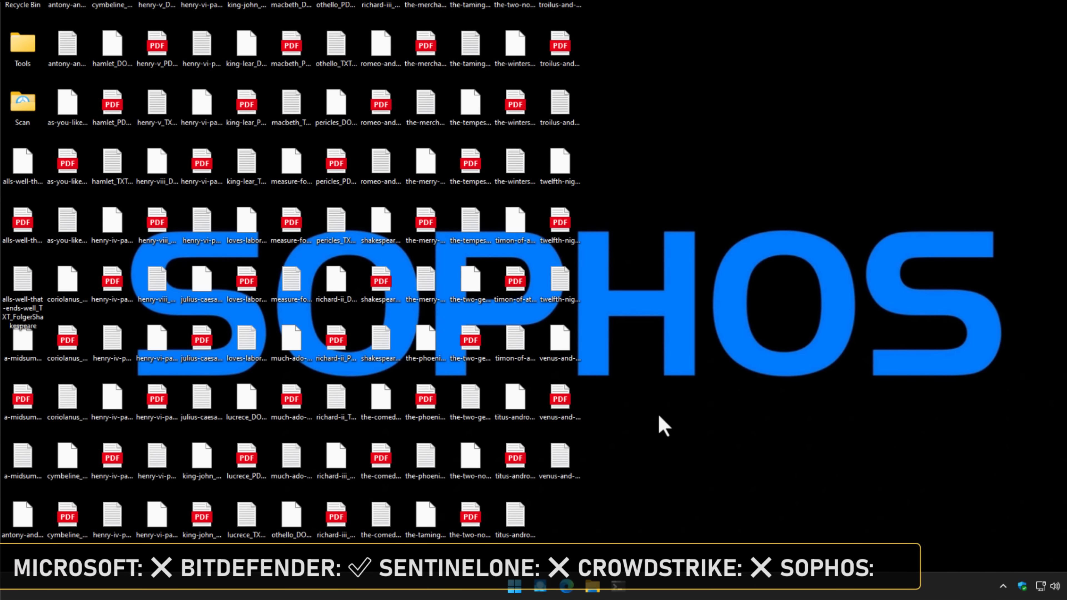
{"action": "mouse_move", "coordinate": [657, 425]}
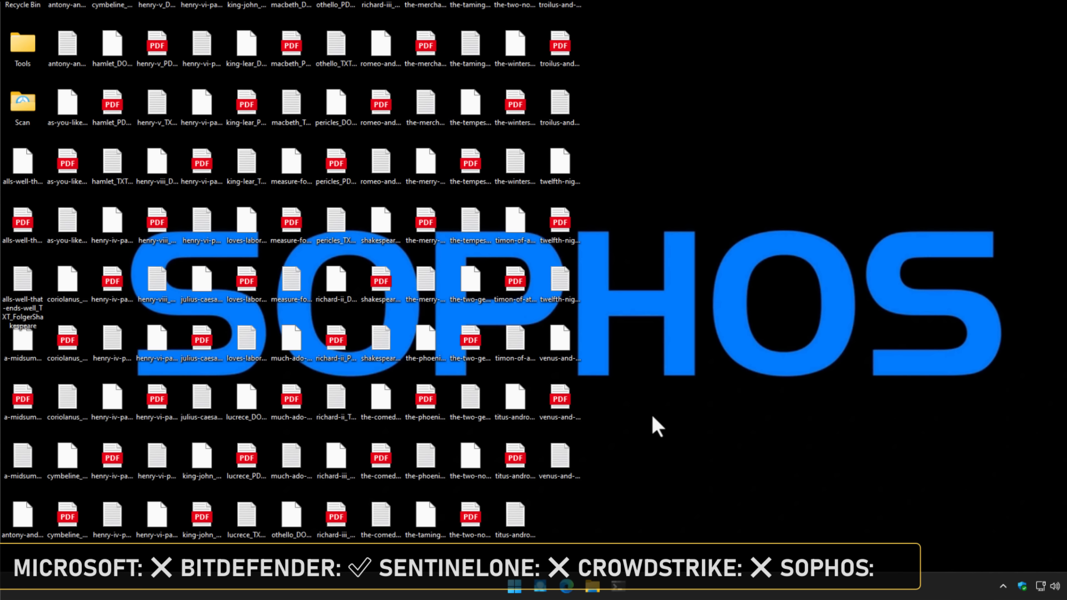
{"action": "mouse_move", "coordinate": [1016, 567]}
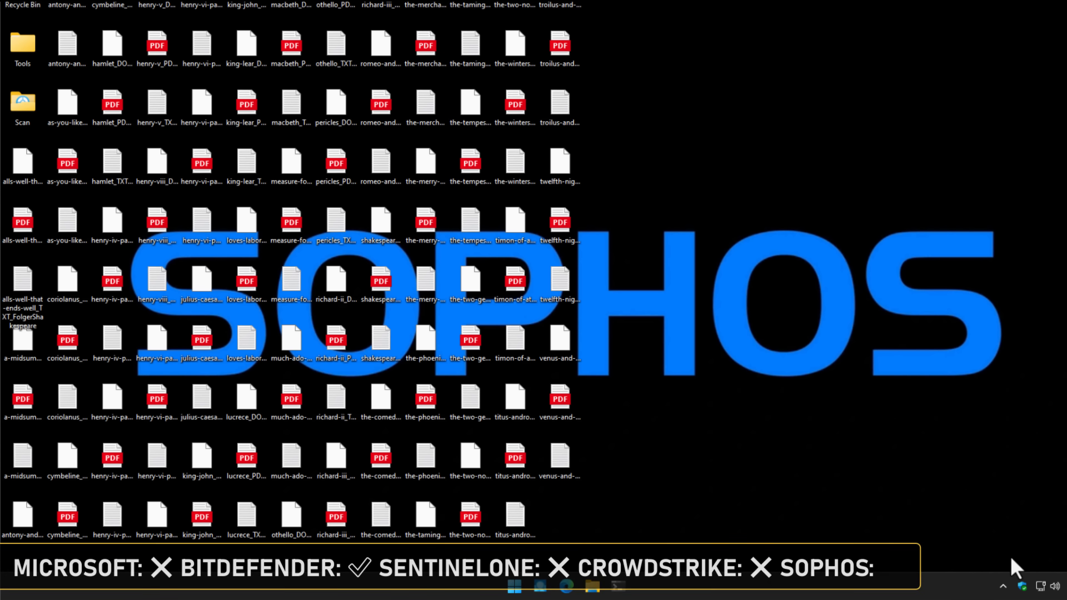
{"action": "left_click", "coordinate": [591, 585]}
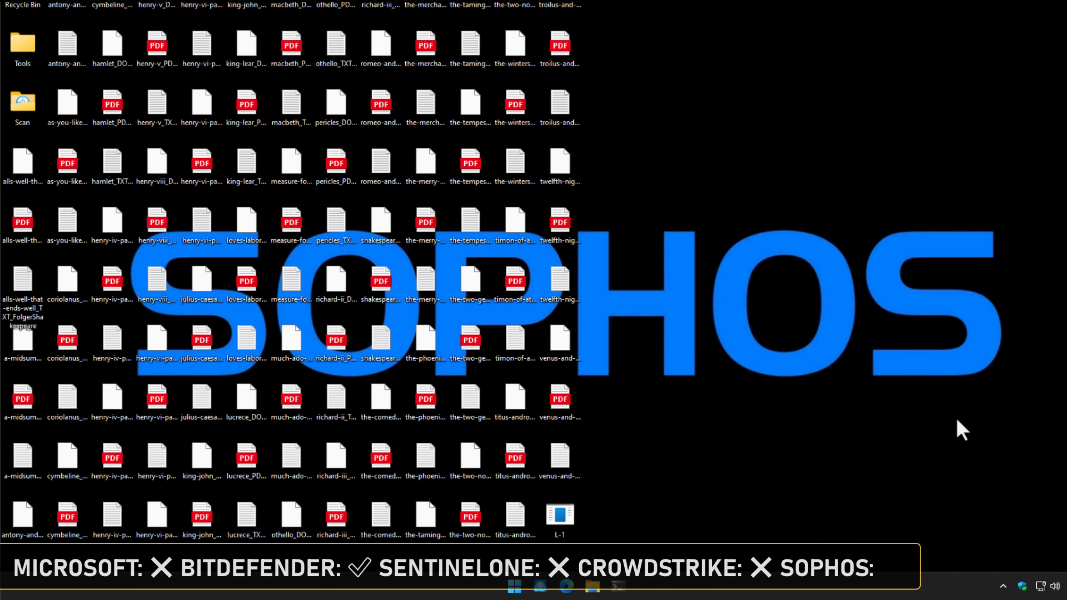
Run L-1.exe and dismiss the Sophos 'Attack Intercepted' alert after 'Womp 1.0' is terminated.
{"action": "double_click", "coordinate": [560, 514]}
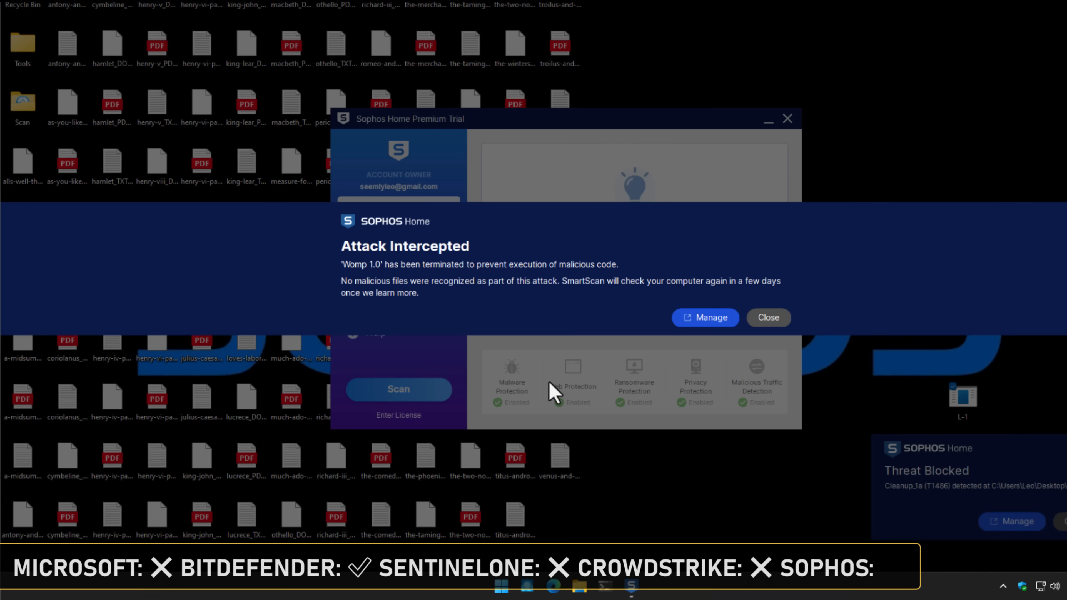
{"action": "mouse_move", "coordinate": [497, 289]}
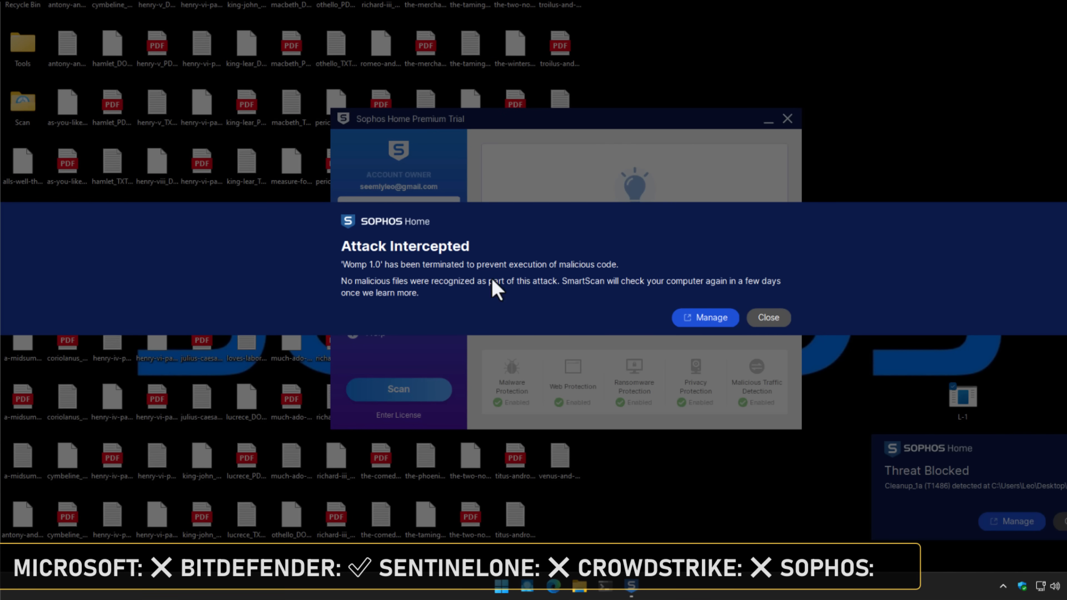
{"action": "mouse_move", "coordinate": [436, 311]}
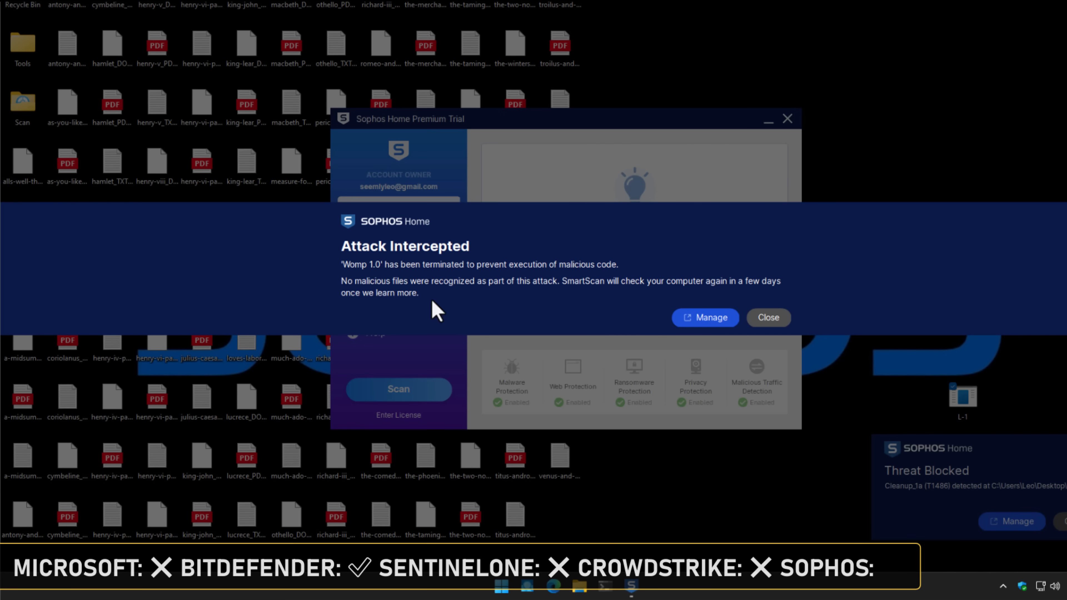
{"action": "mouse_move", "coordinate": [418, 318]}
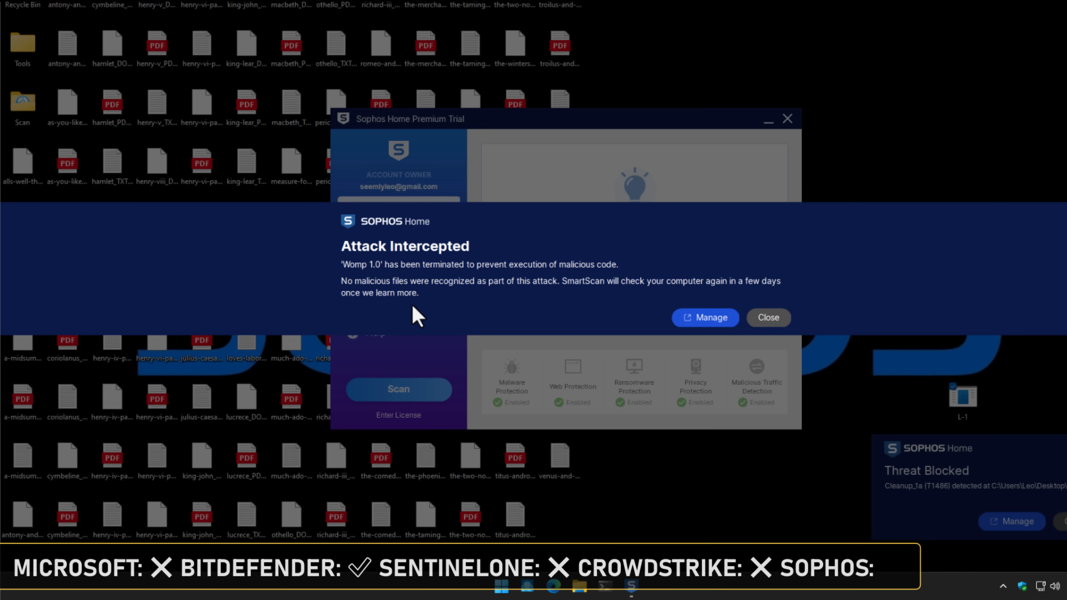
{"action": "left_click", "coordinate": [768, 317]}
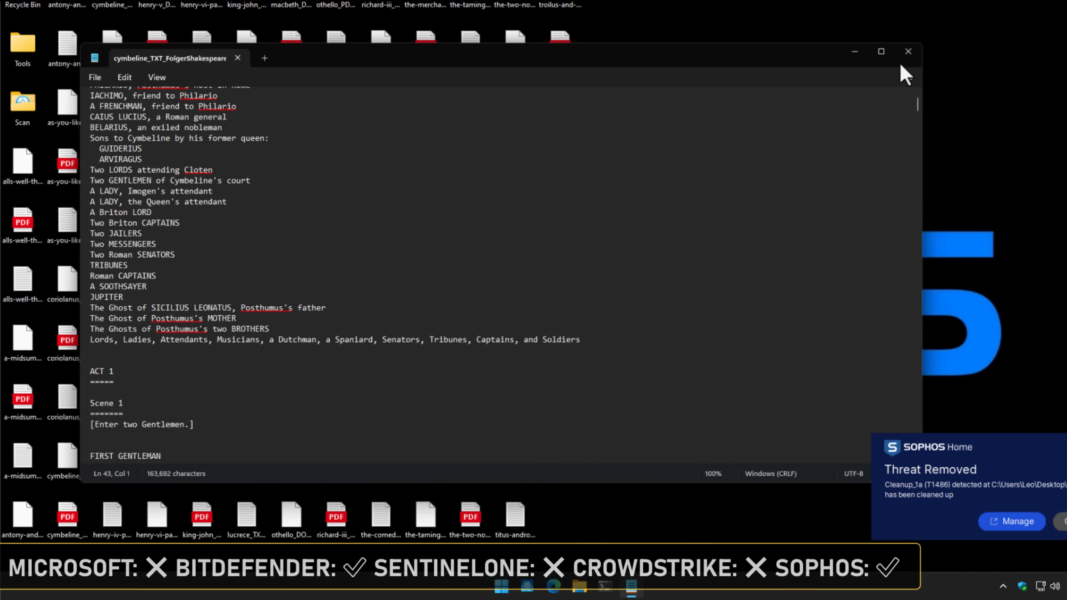
Close the Cymbeline text file, verify the Coriolanus PDF reads intact in Edge, and close it.
{"action": "left_click", "coordinate": [907, 51]}
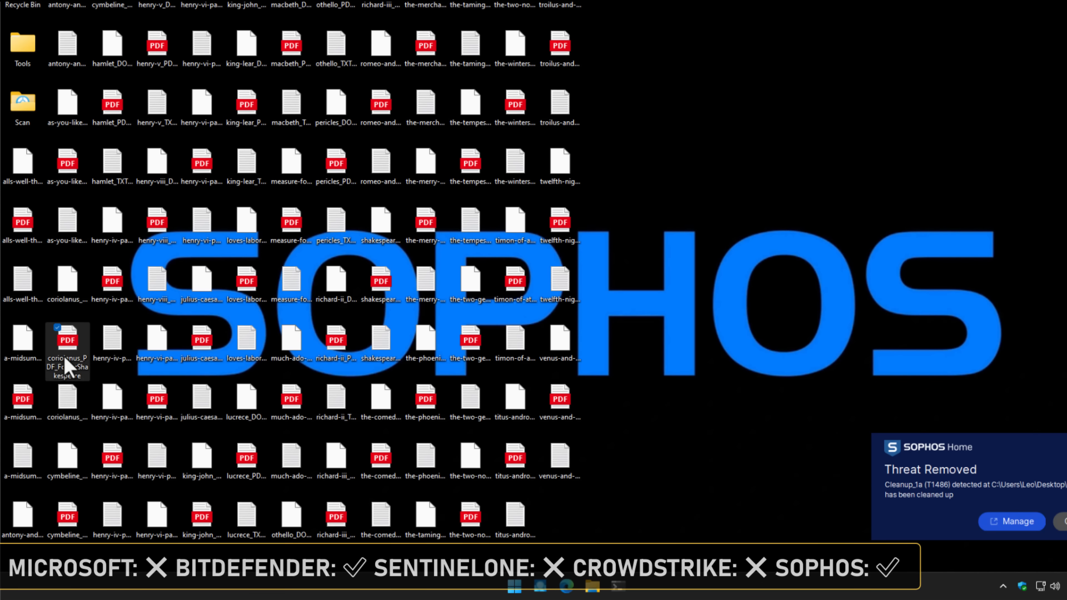
{"action": "double_click", "coordinate": [67, 344]}
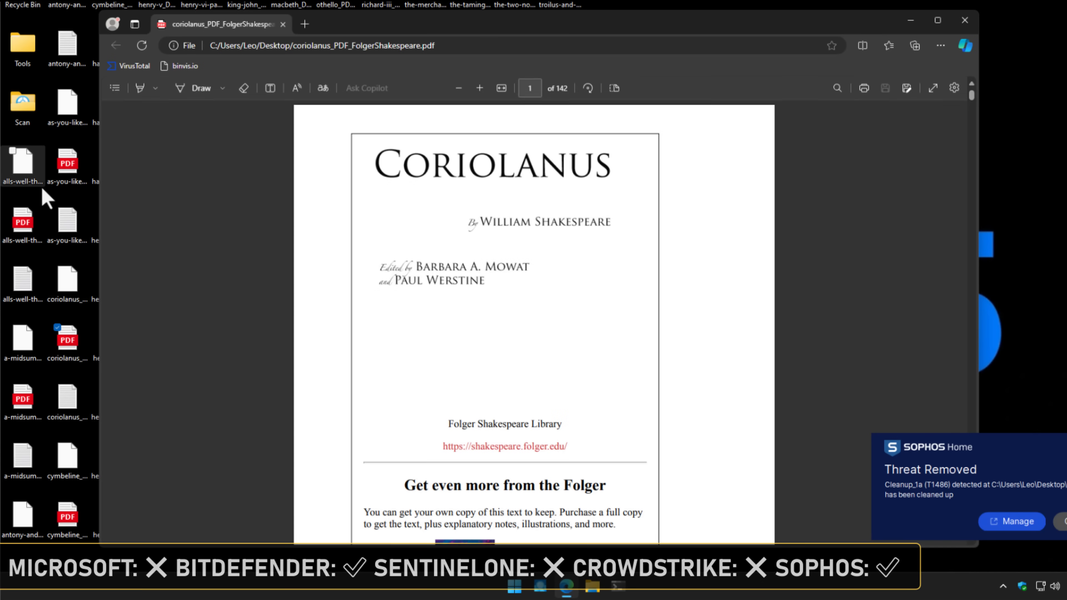
{"action": "scroll", "scroll_direction": "down", "scroll_amount": 3}
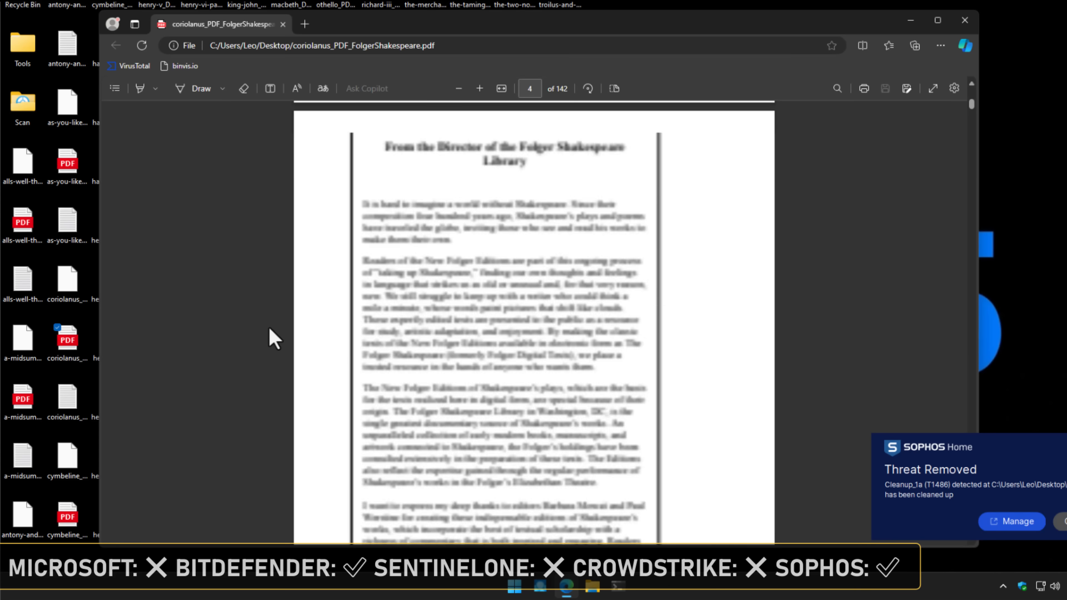
{"action": "scroll", "scroll_direction": "down", "scroll_amount": 3}
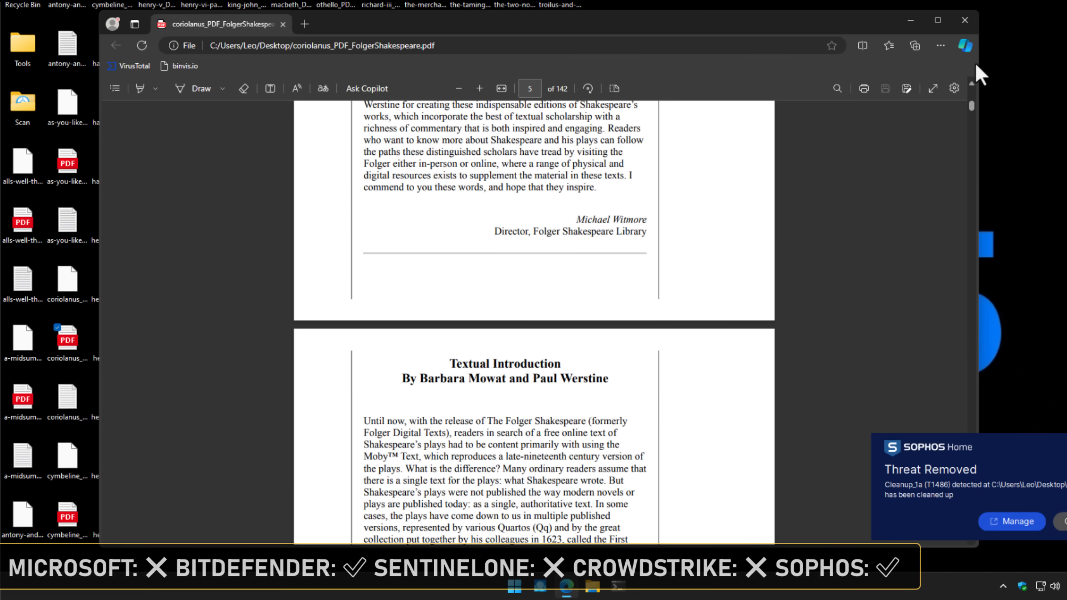
{"action": "left_click", "coordinate": [964, 20]}
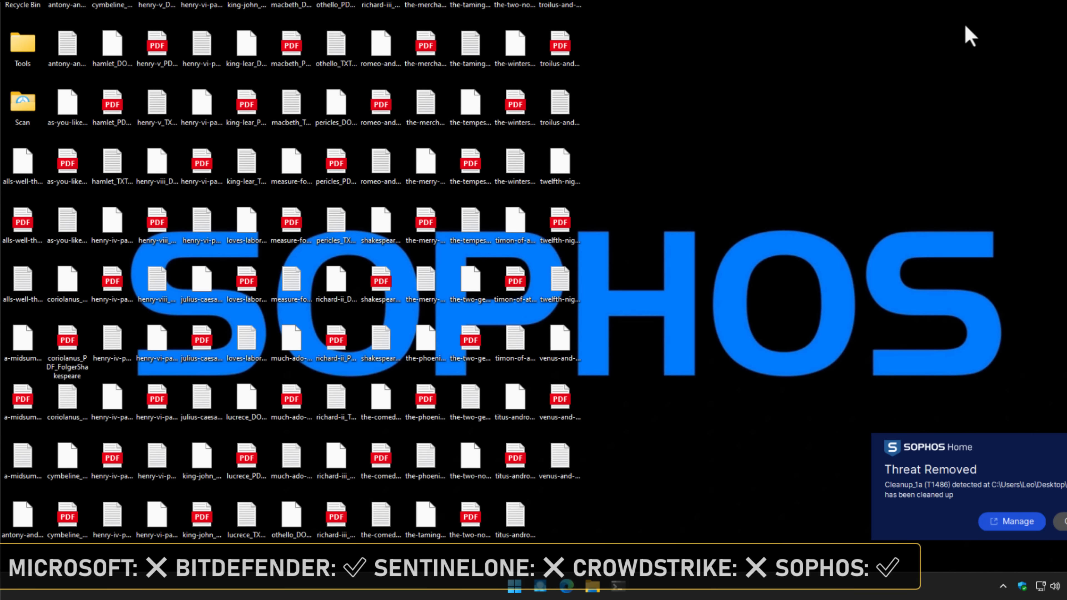